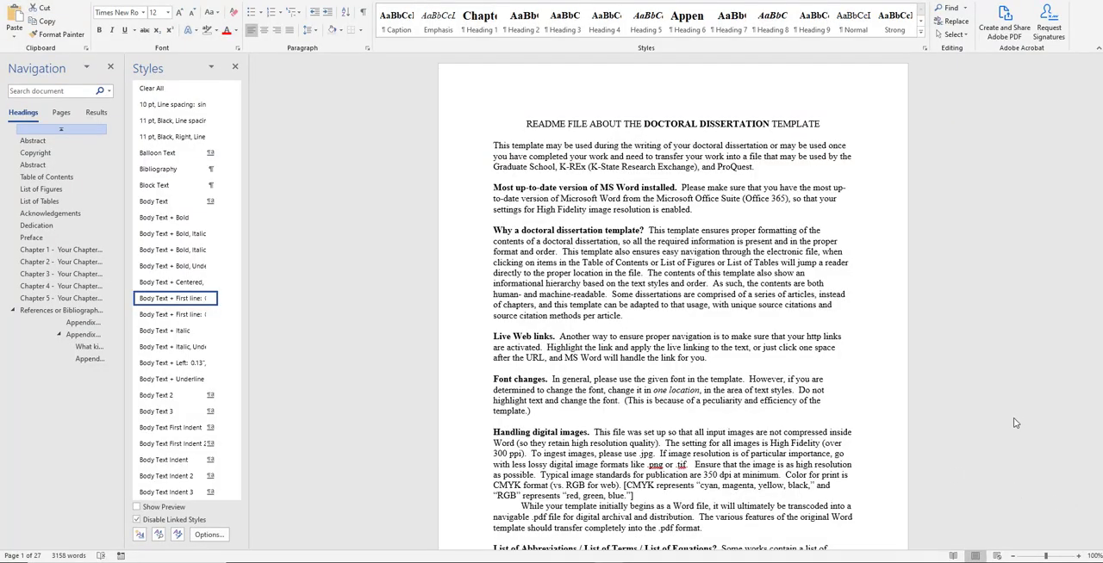
Scroll through the README, List of Figures and List of Tables down to the Chapter 1 heading.
scroll("down", 3)
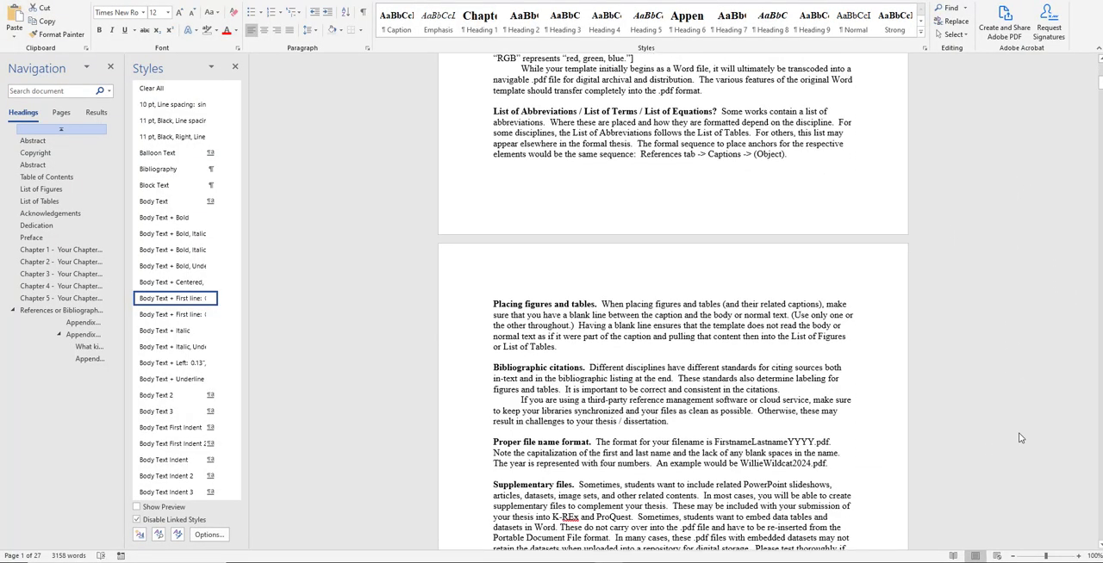
scroll("down", 3)
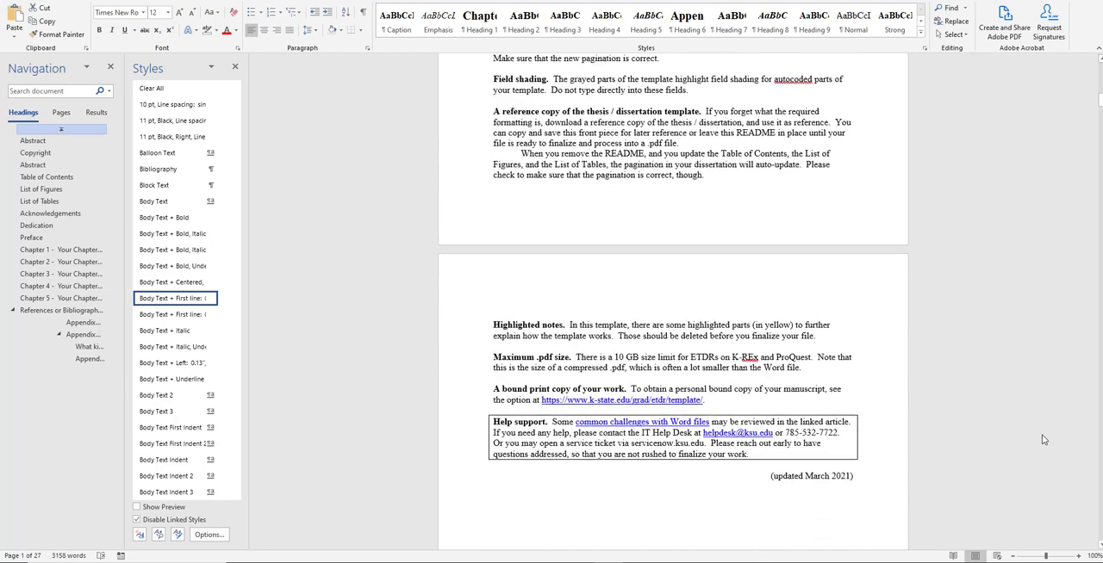
scroll("down", 3)
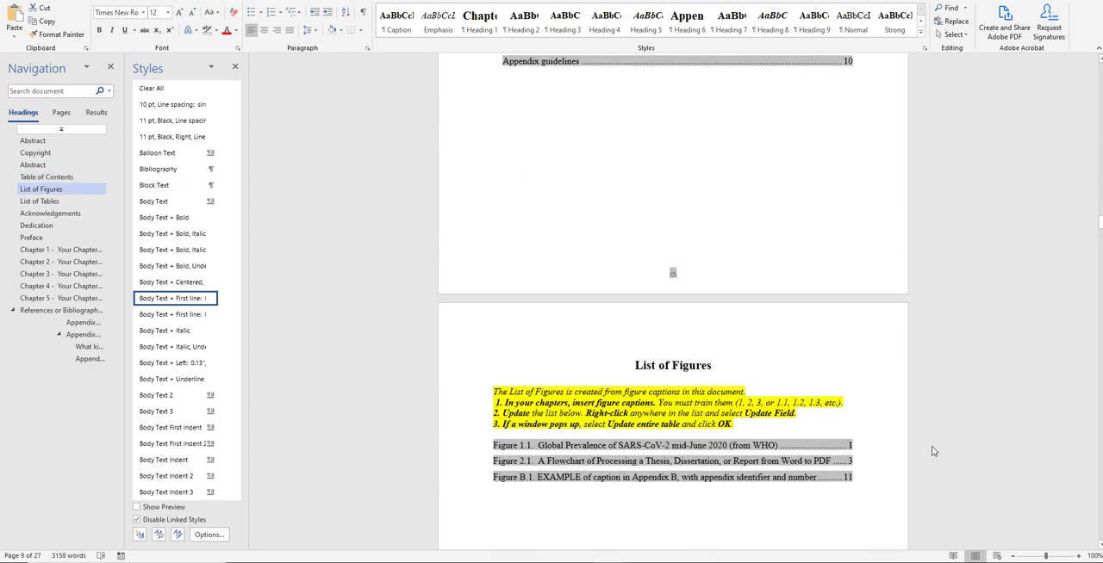
scroll("down", 3)
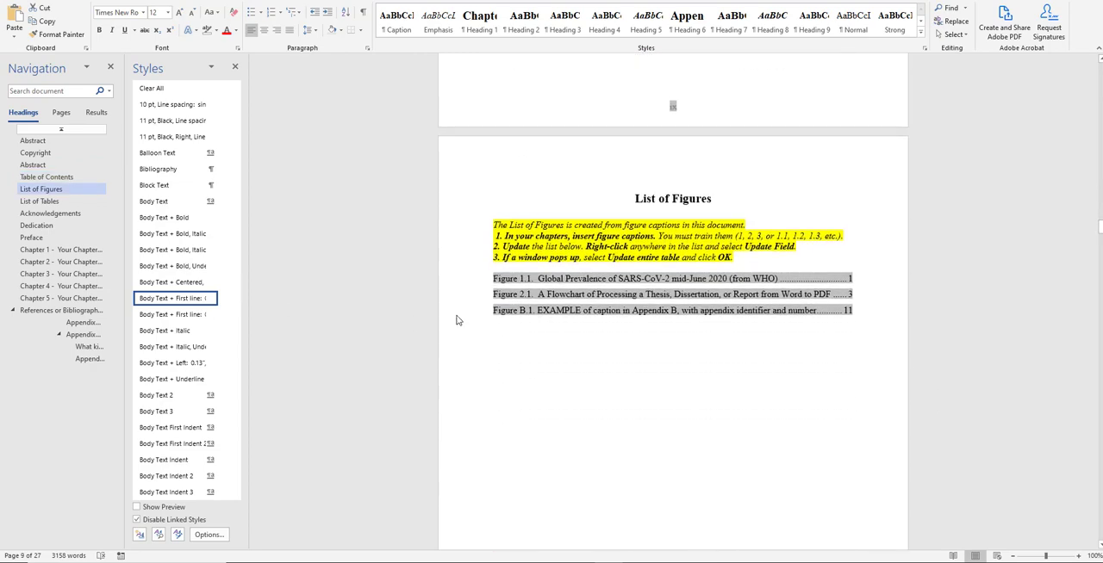
mouse_move(641, 341)
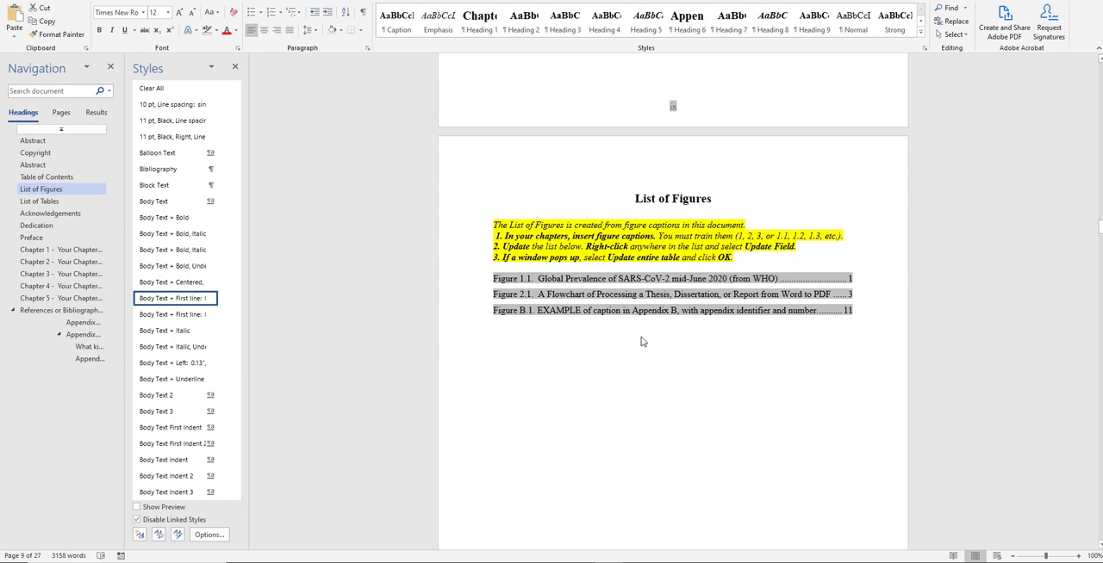
mouse_move(681, 279)
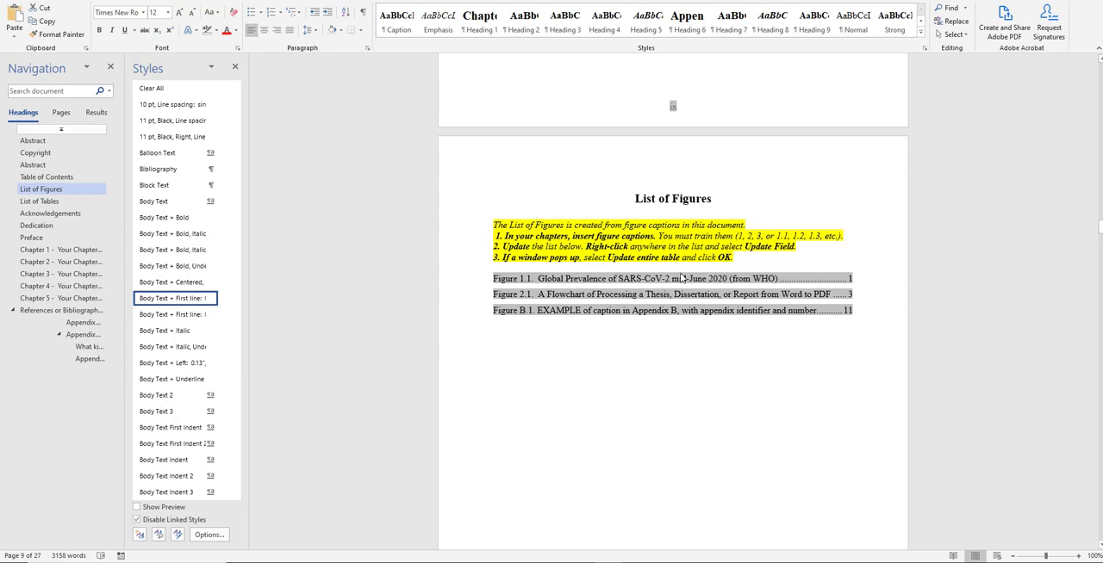
scroll("up", 3)
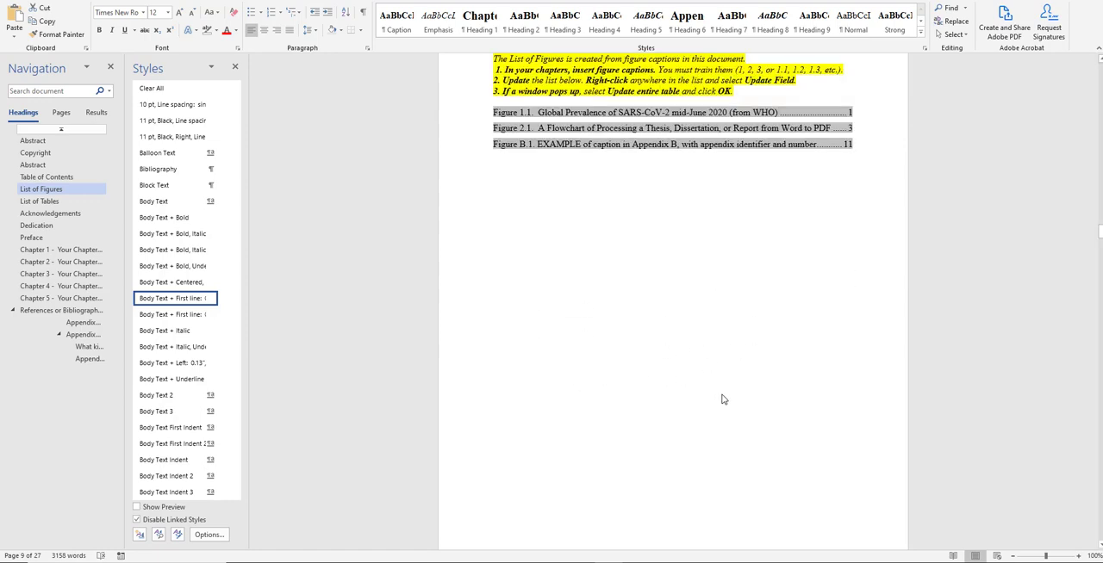
scroll("down", 3)
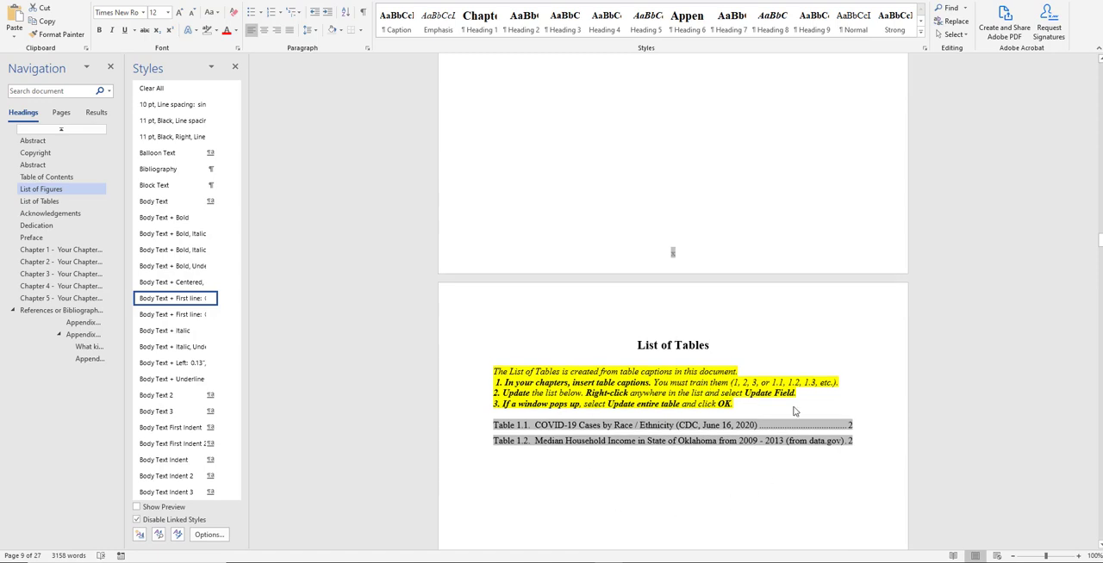
mouse_move(679, 421)
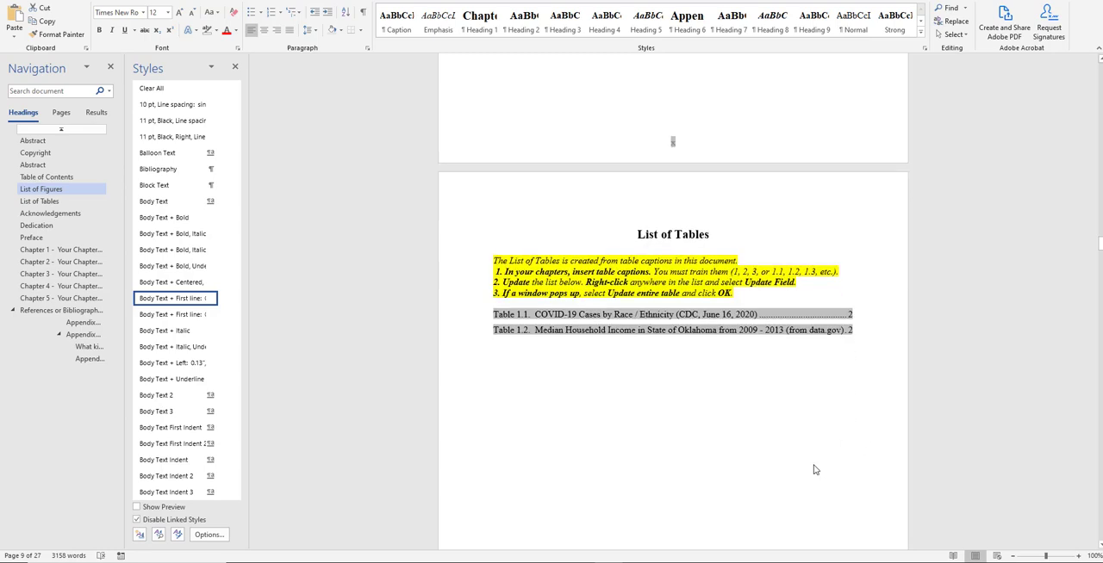
scroll("down", 3)
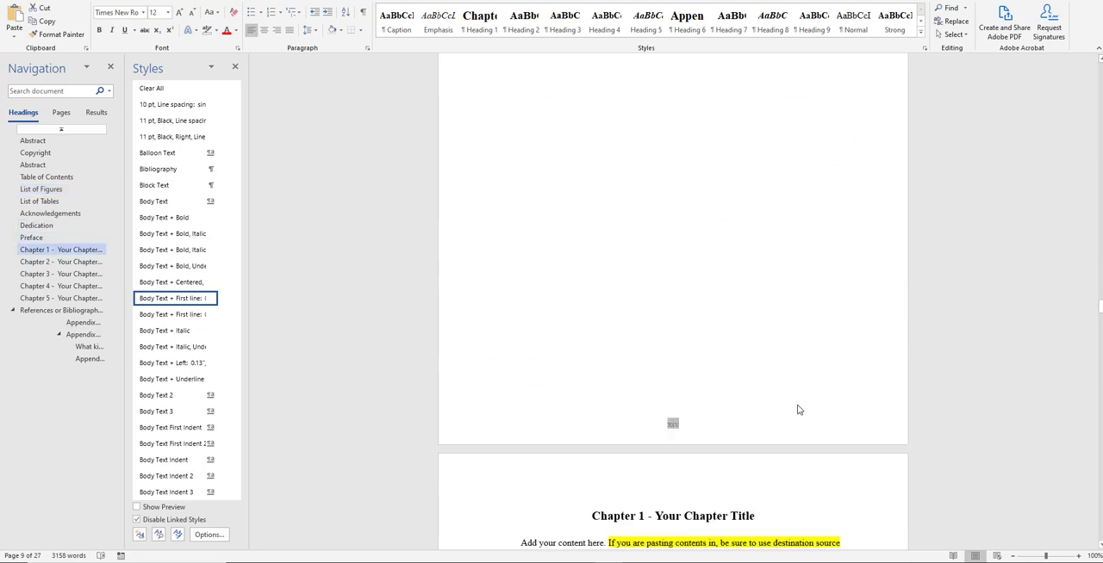
Place the insertion point below the Figure 1.1 caption, ready to paste the copied map.
scroll("down", 3)
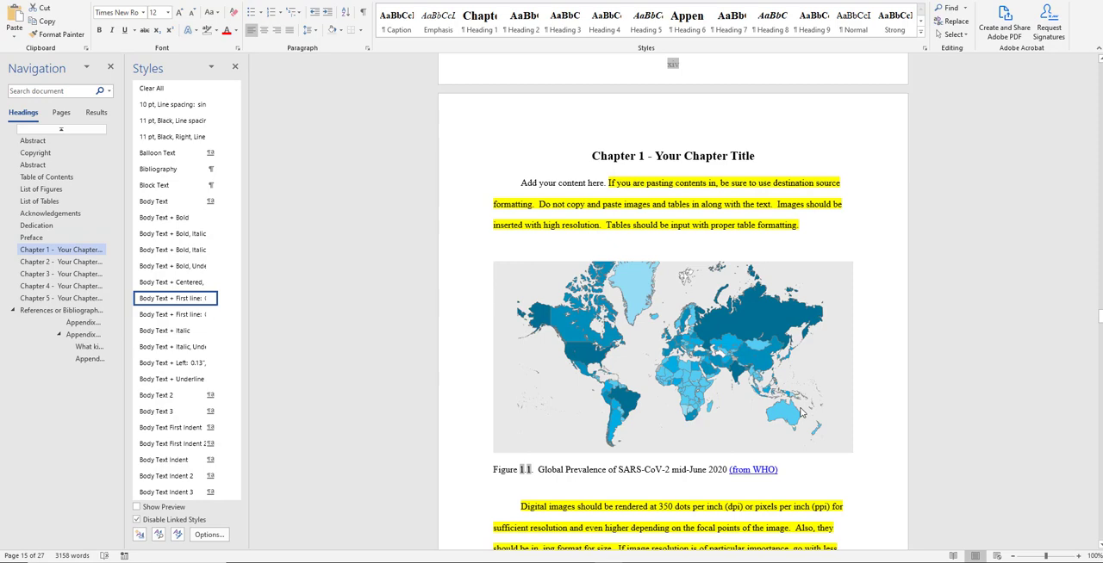
scroll("down", 3)
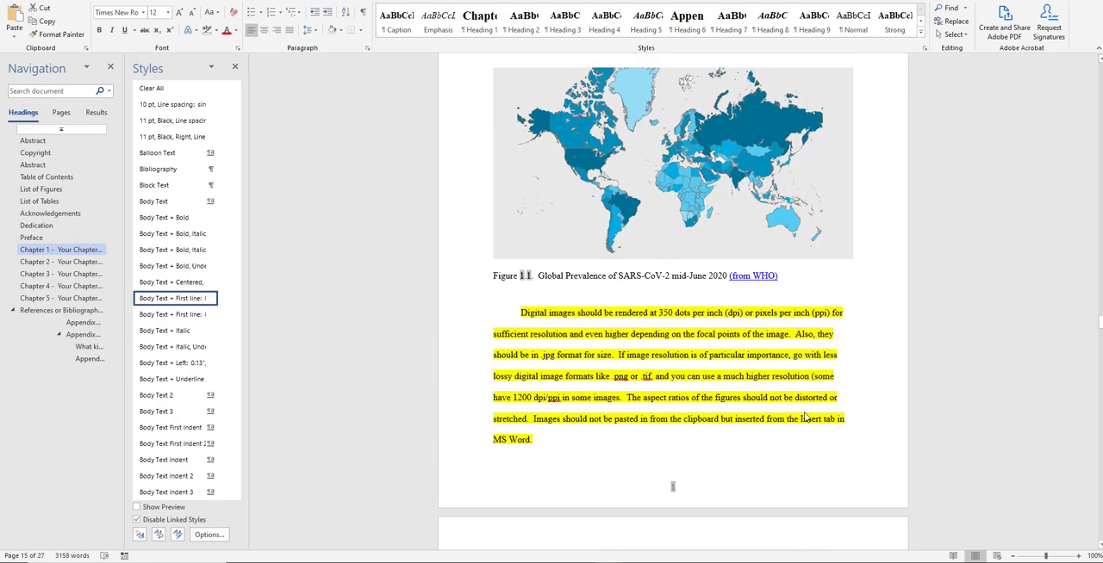
scroll("up", 3)
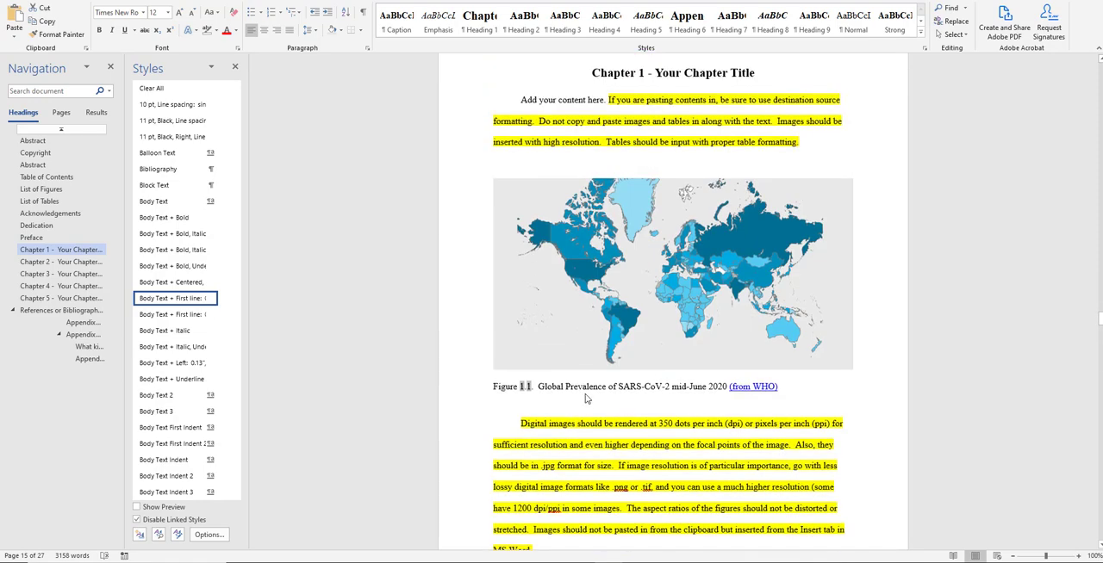
left_click(672, 274)
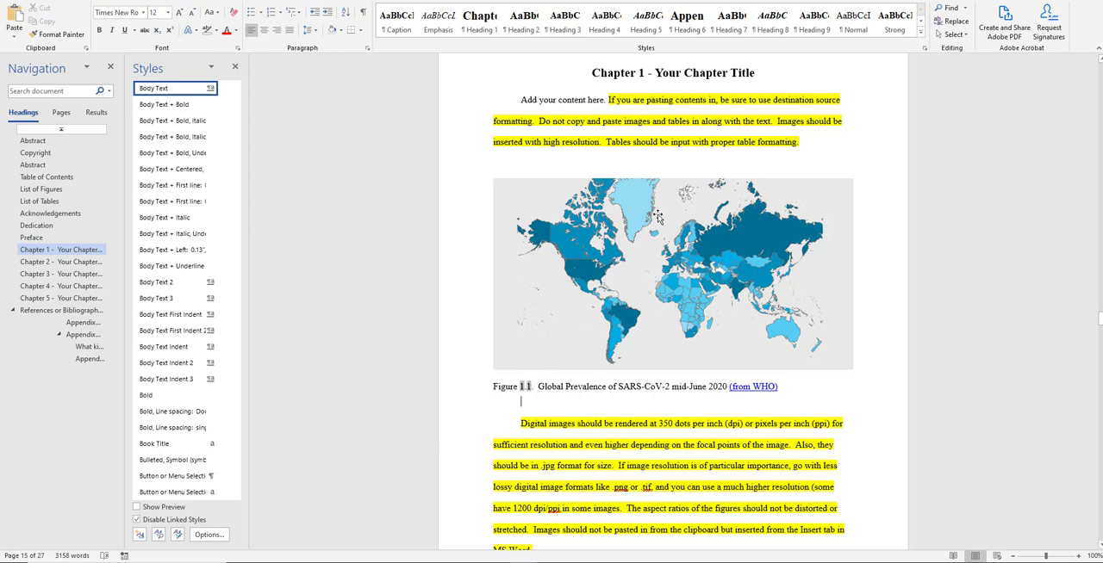
mouse_move(720, 262)
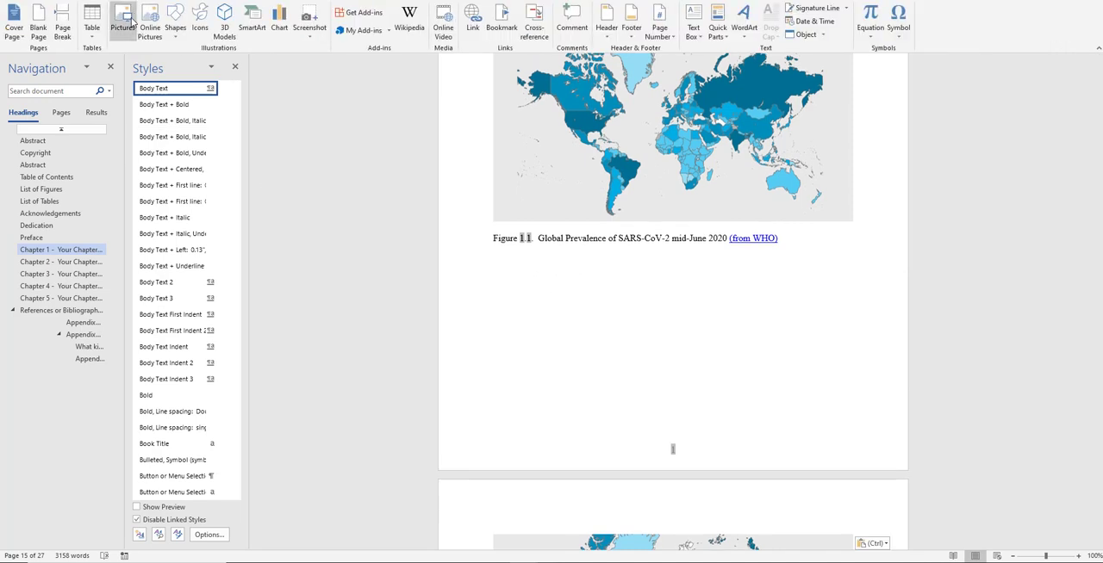
Paste 'Global Prevalence of SARS-CoV-2 mid-June 2020 (from WHO)' as plain text under the copied map.
scroll("down", 3)
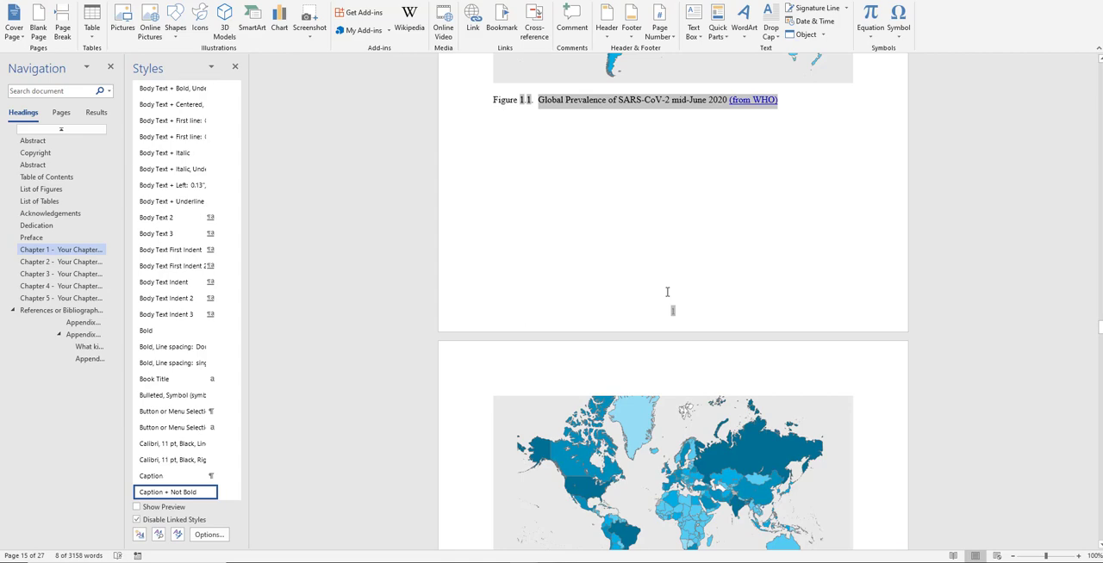
scroll("down", 3)
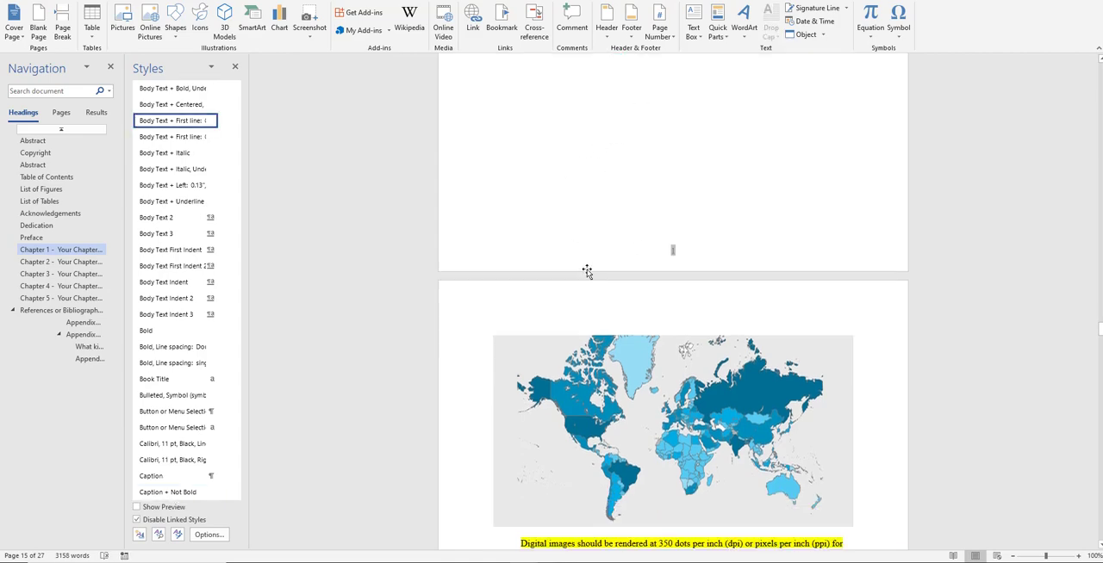
scroll("down", 3)
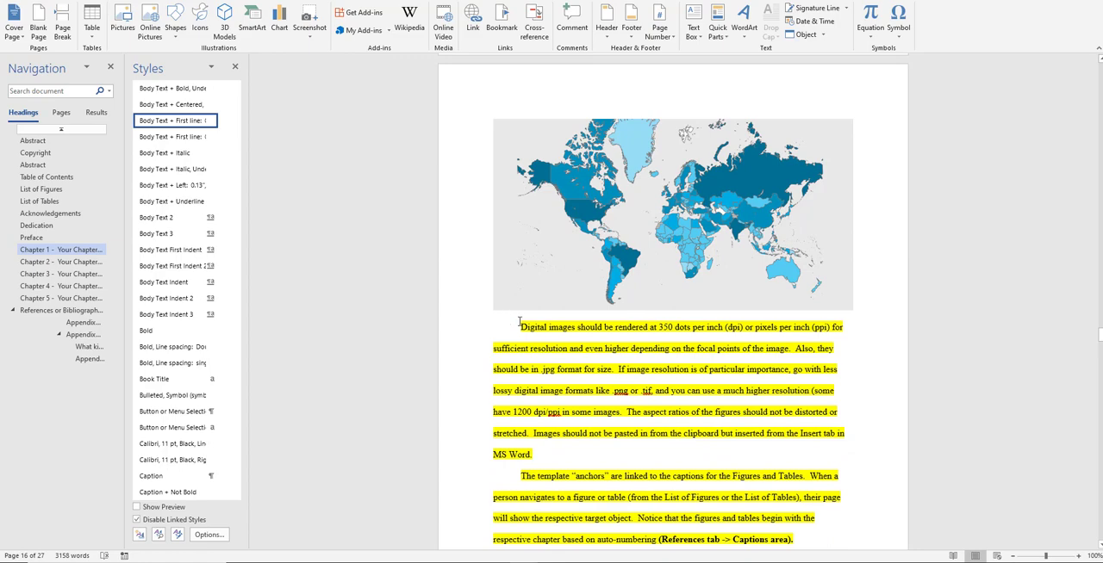
left_click(672, 213)
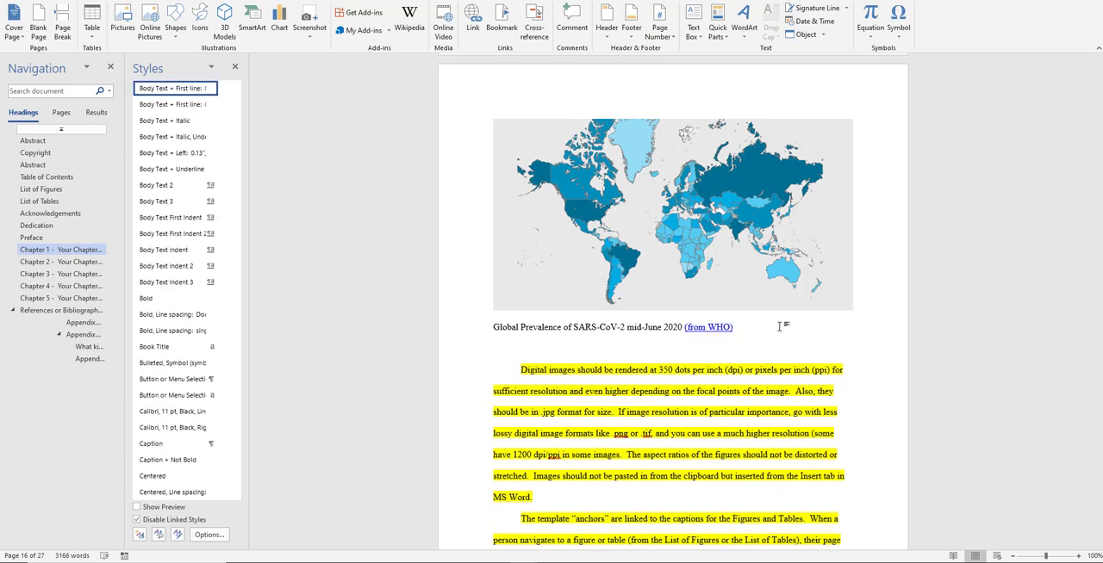
mouse_move(362, 377)
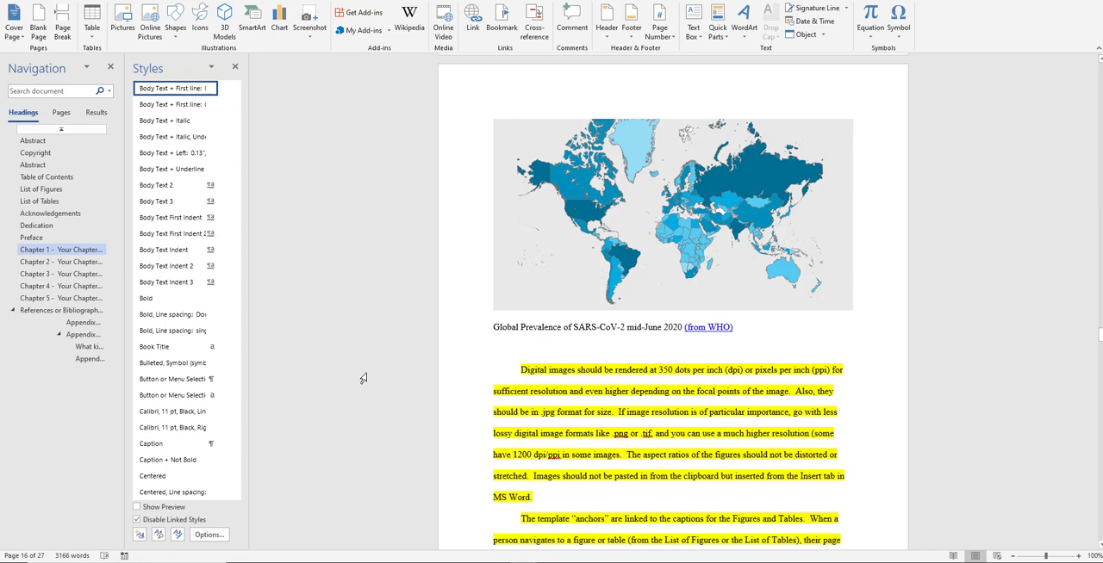
left_click(493, 348)
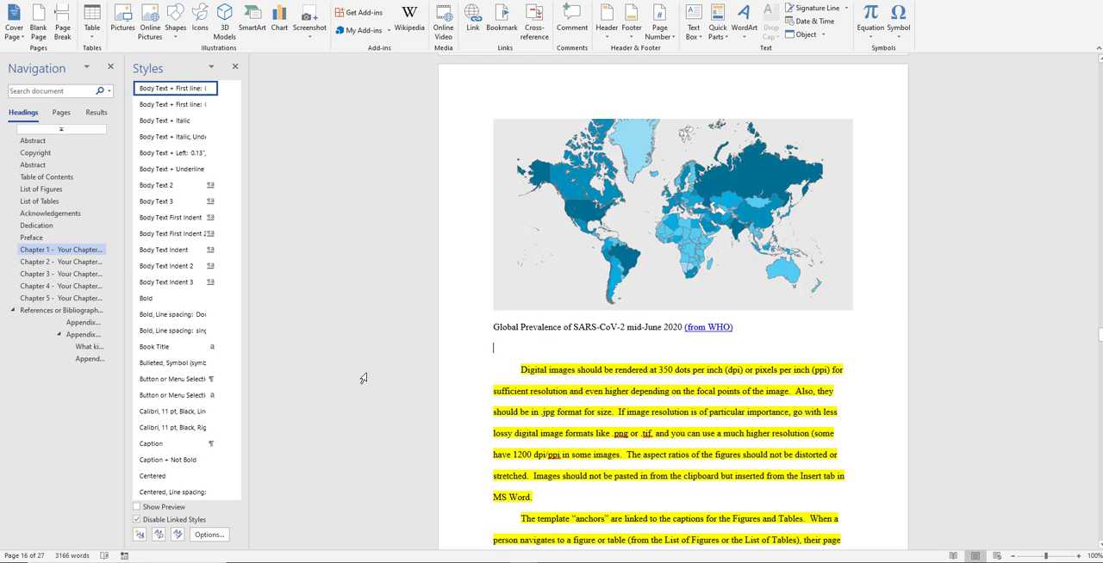
mouse_move(651, 343)
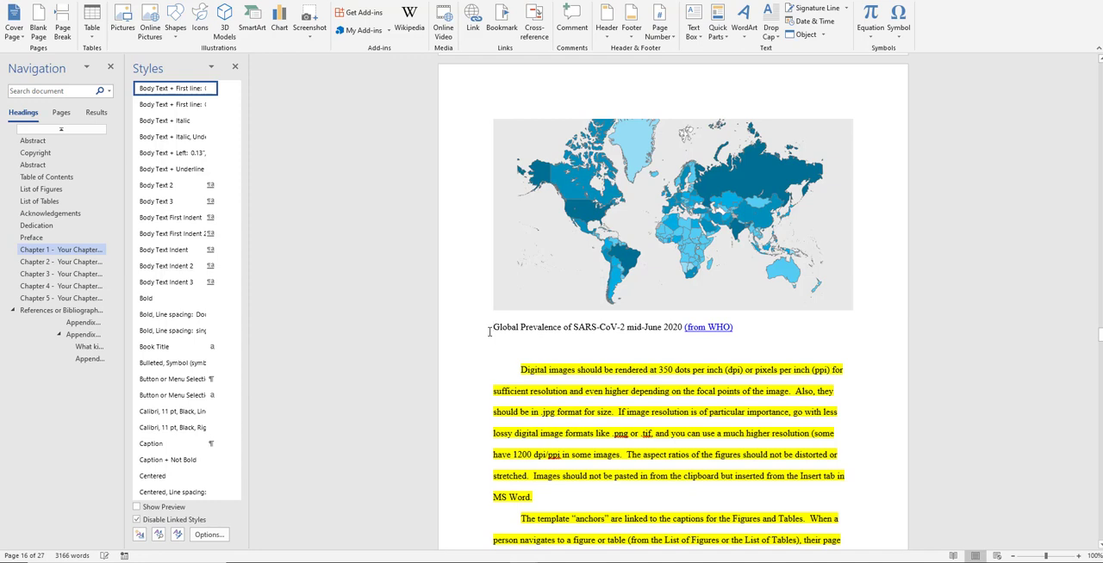
scroll("up", 3)
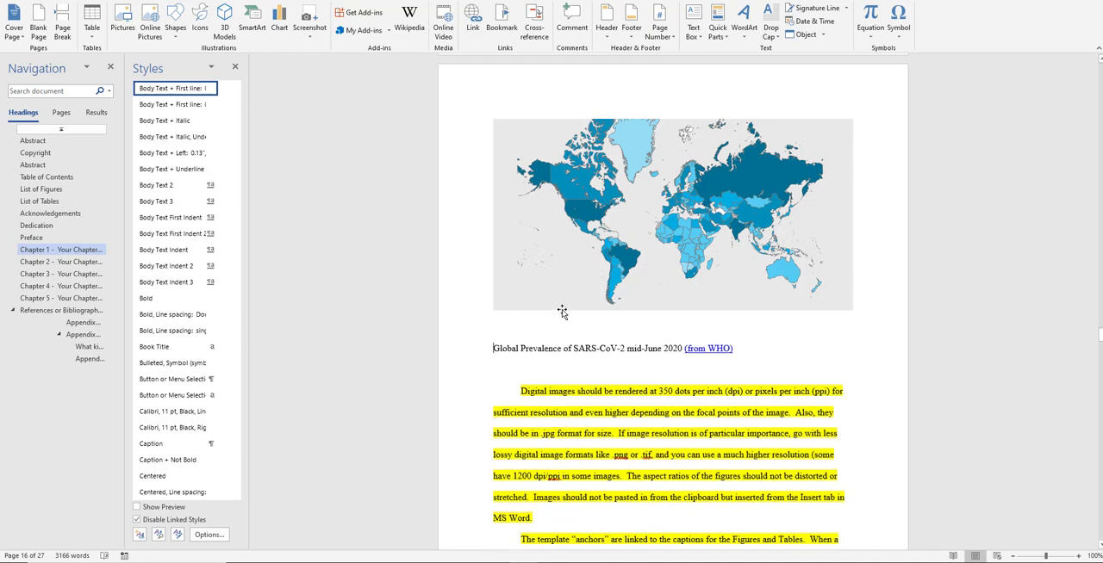
mouse_move(510, 114)
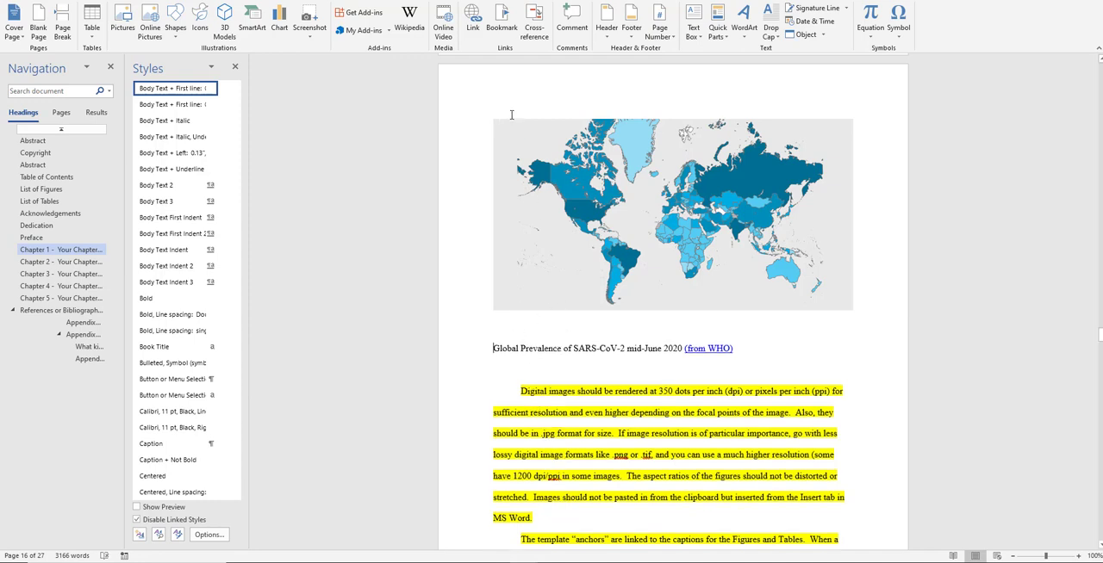
mouse_move(639, 269)
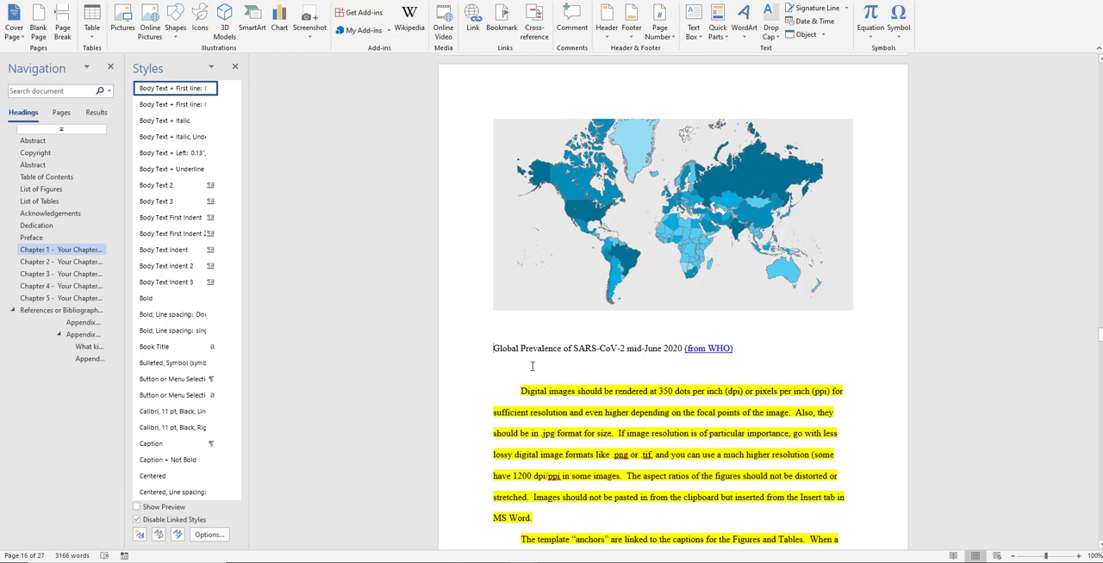
mouse_move(586, 365)
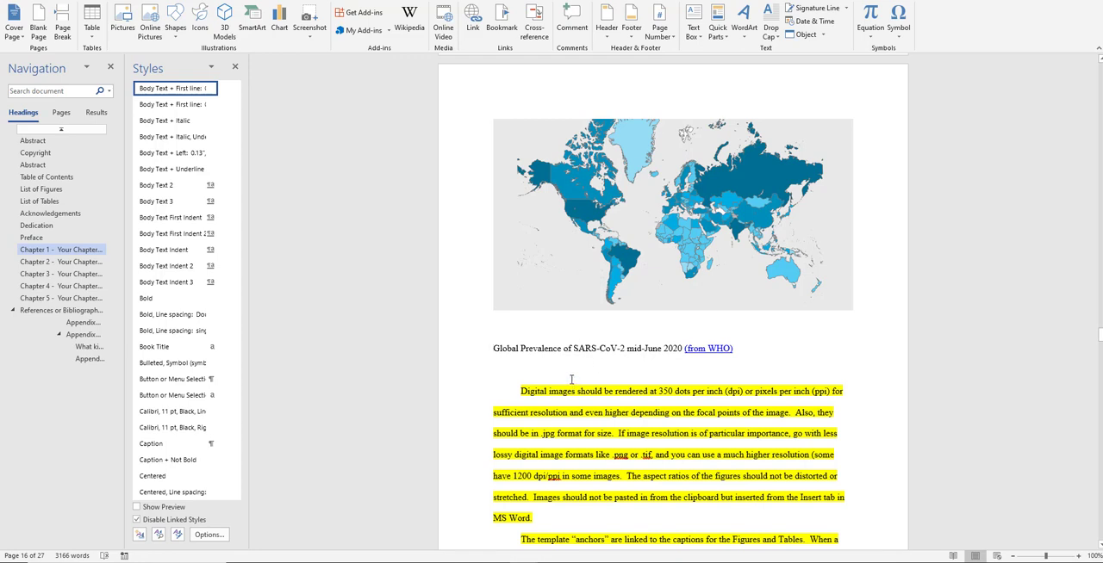
mouse_move(567, 381)
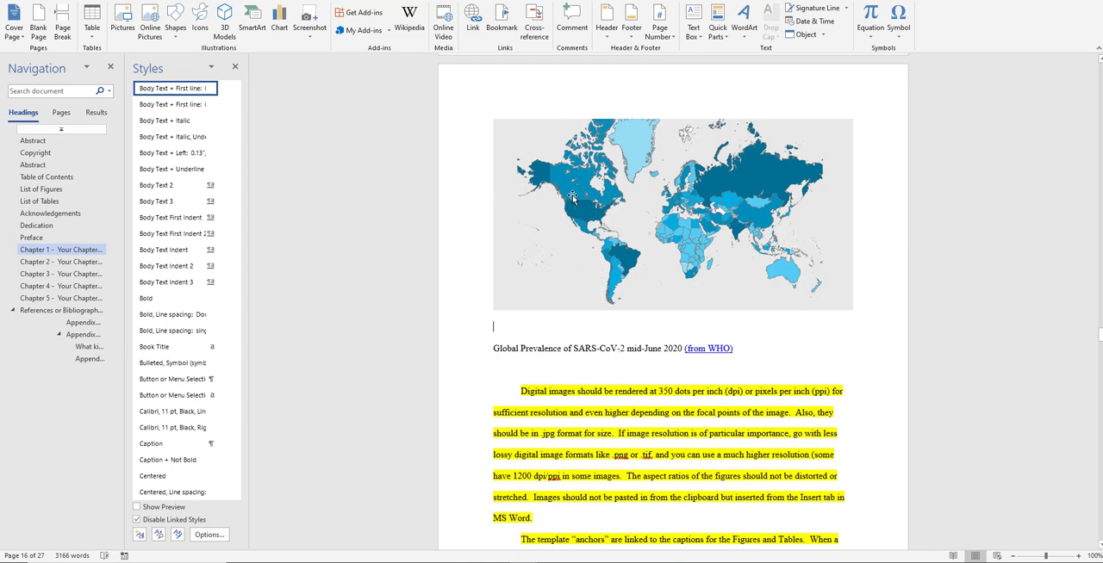
Start a Figure caption for the selected world map, positioned Below selected item.
left_click(572, 197)
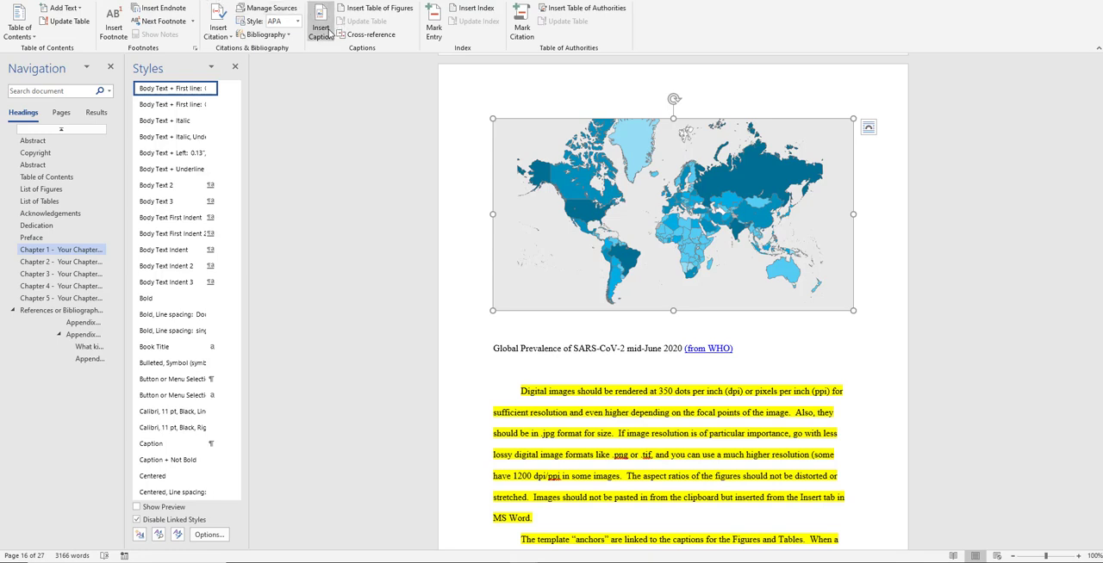
mouse_move(320, 20)
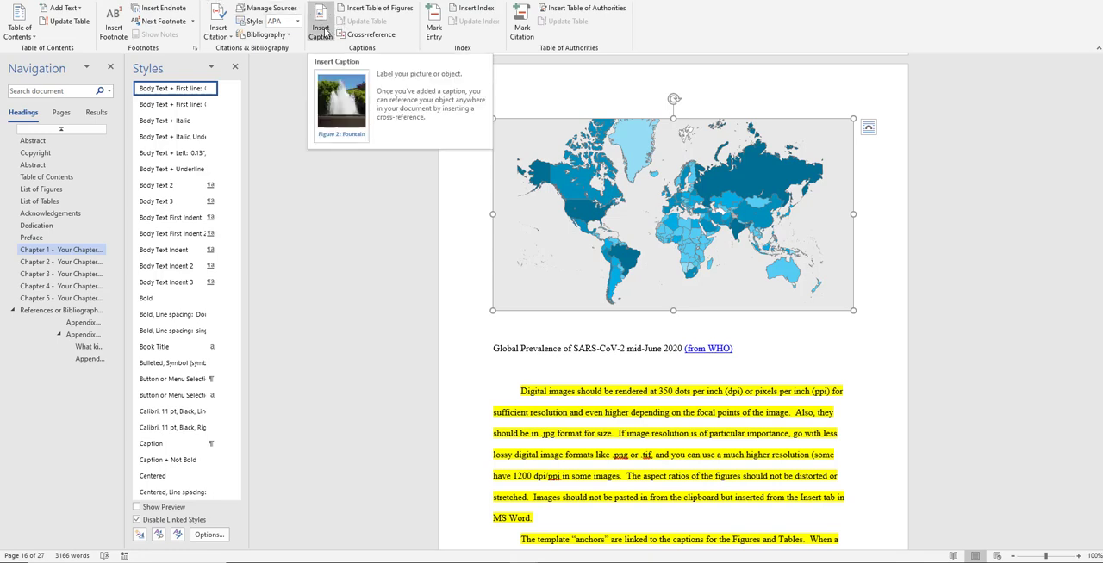
left_click(321, 18)
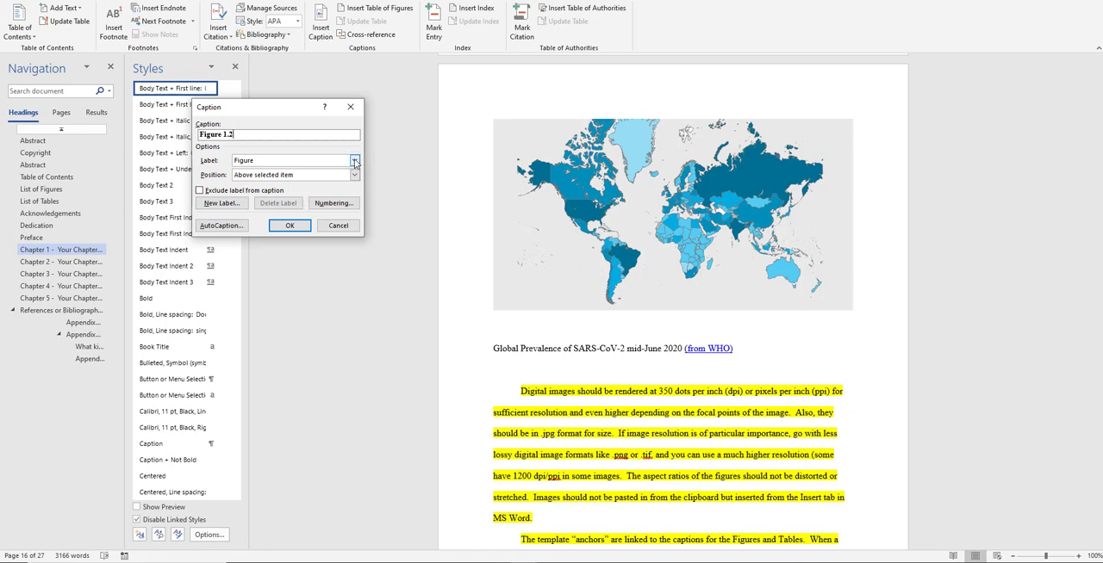
left_click(355, 160)
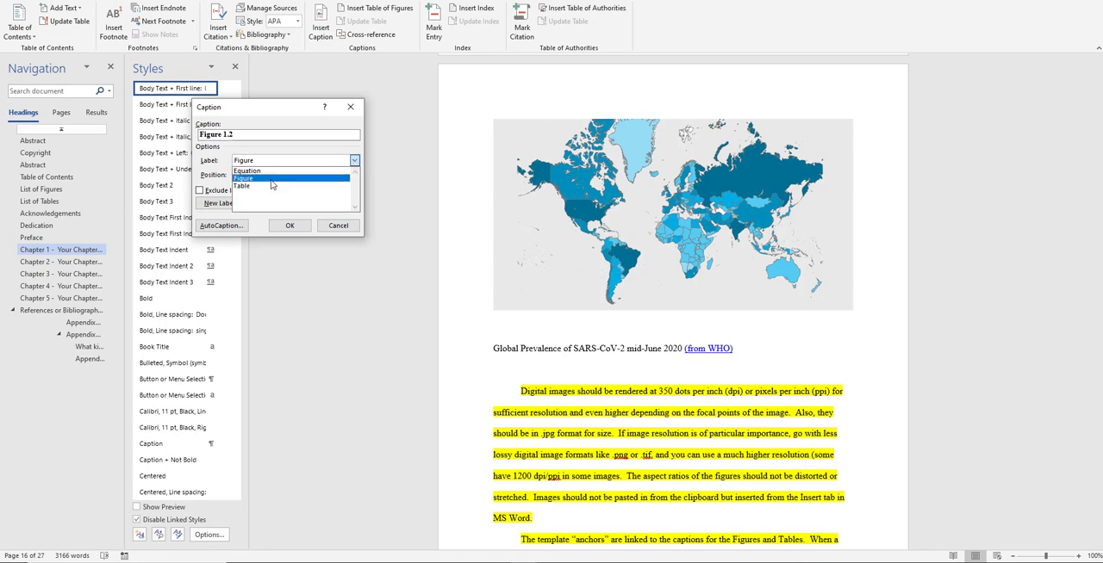
left_click(244, 170)
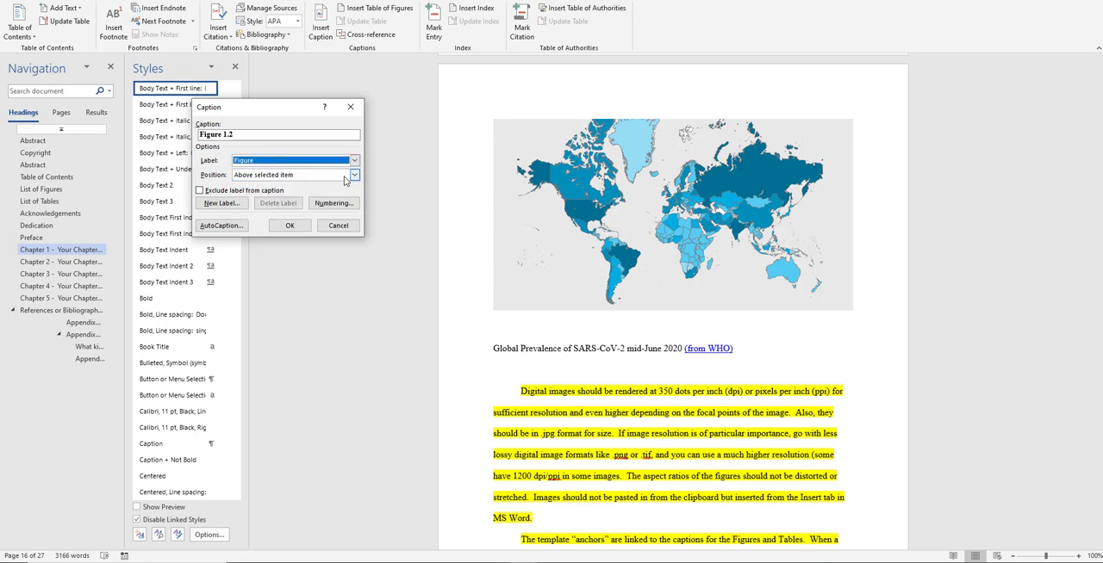
left_click(355, 174)
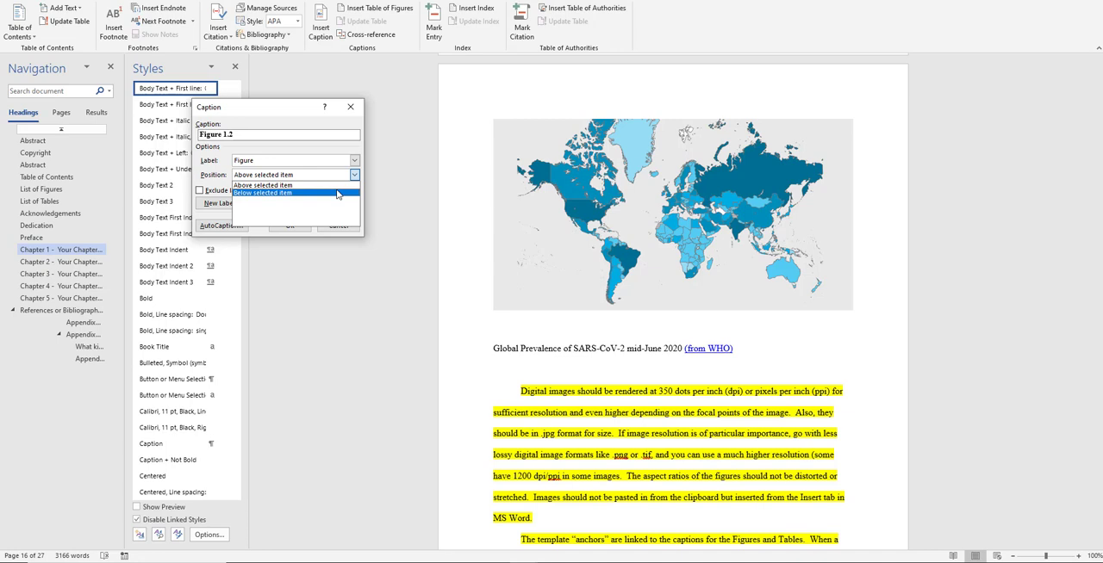
left_click(261, 191)
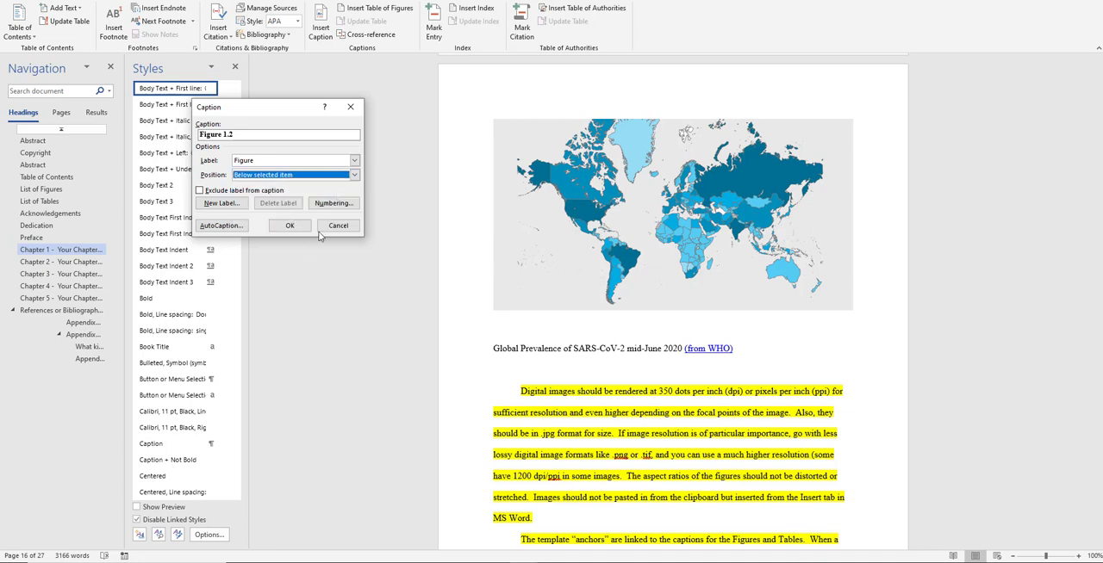
Keep Include chapter number in the caption numbering so the label reads Figure 1.2.
left_click(335, 203)
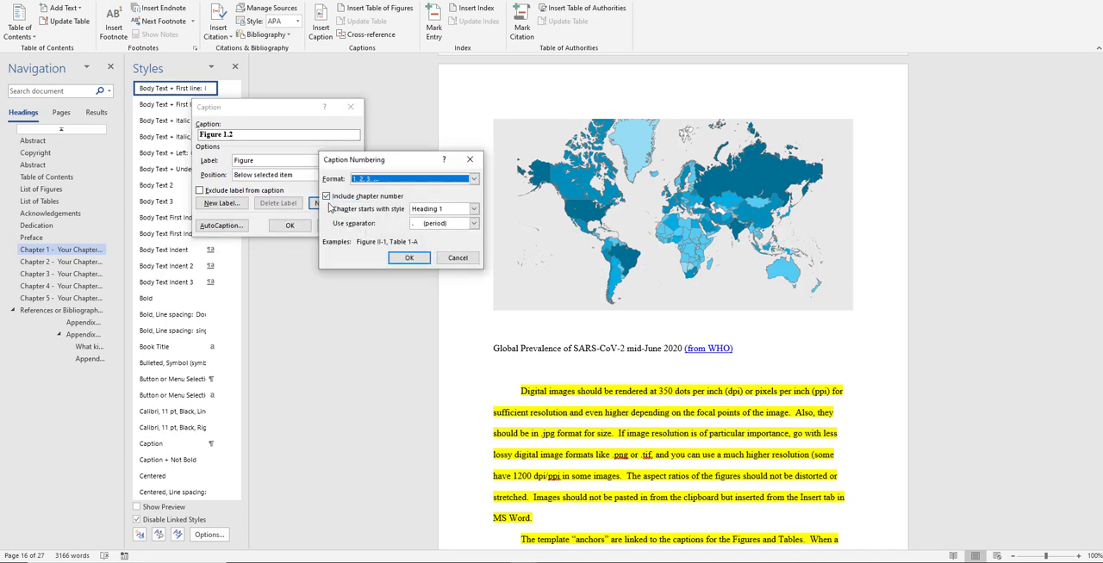
left_click(327, 196)
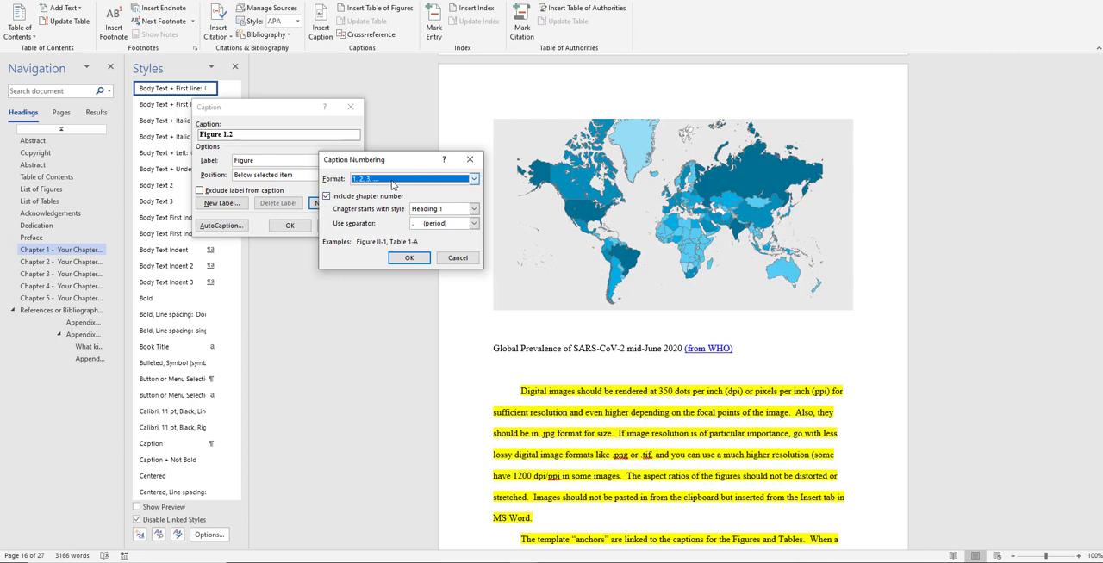
left_click(472, 224)
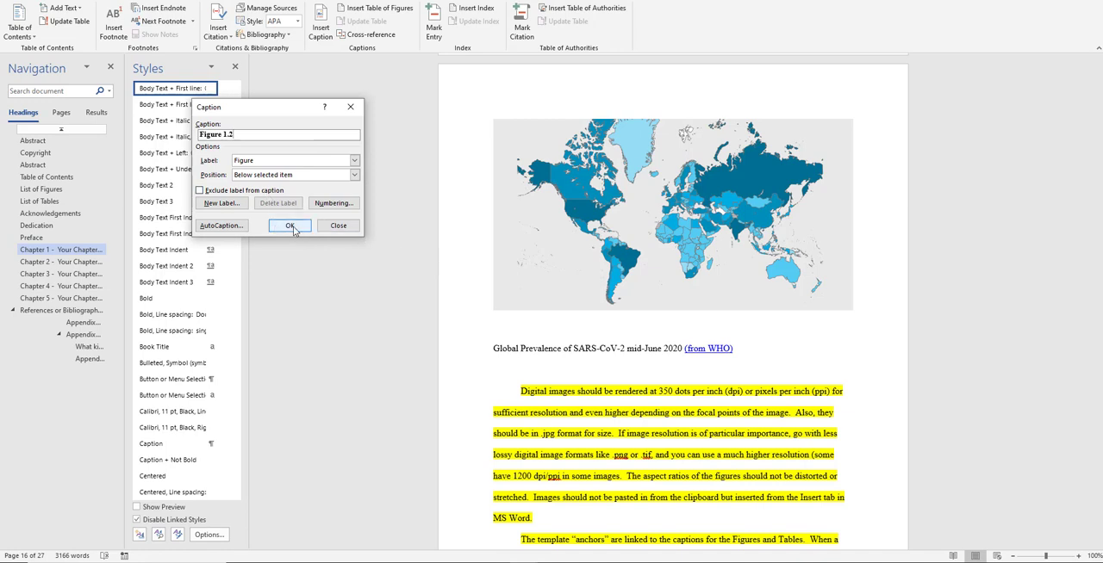
Insert the Figure 1.2 caption and join the Global Prevalence description onto the same line.
left_click(290, 226)
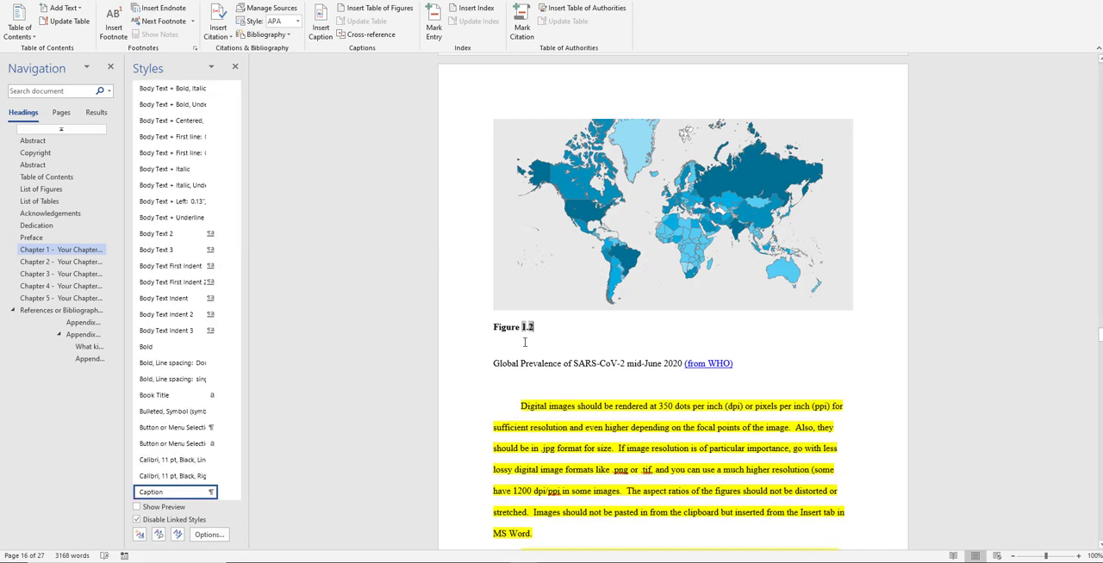
scroll("up", 3)
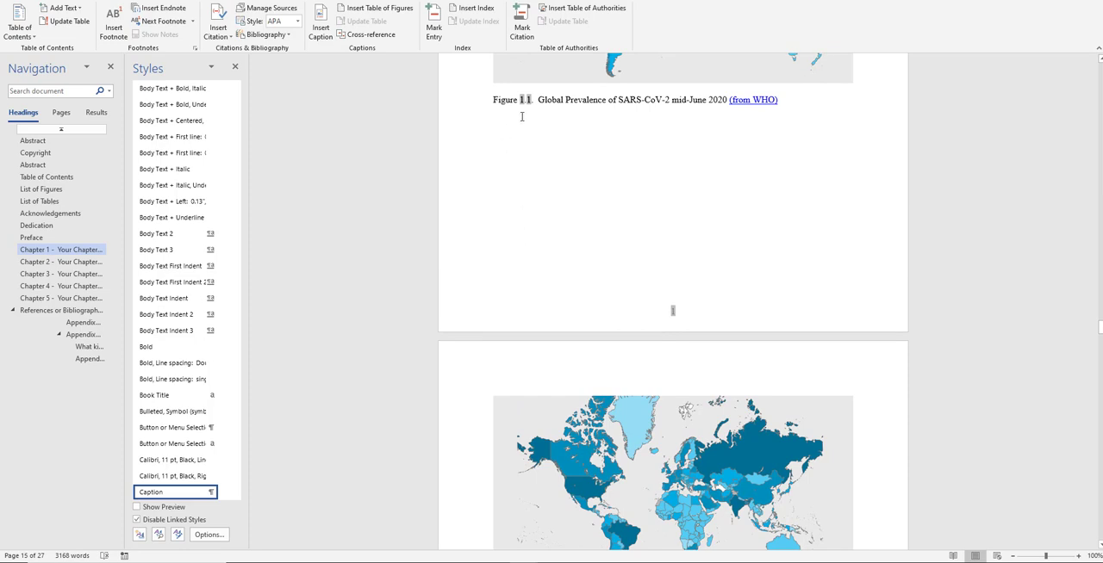
scroll("down", 3)
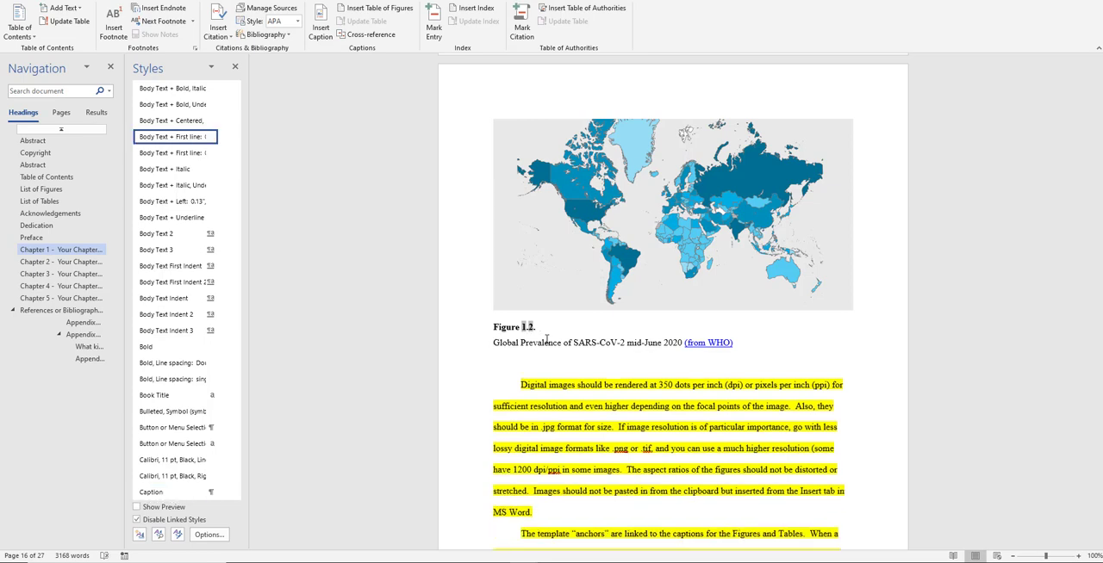
left_click(176, 491)
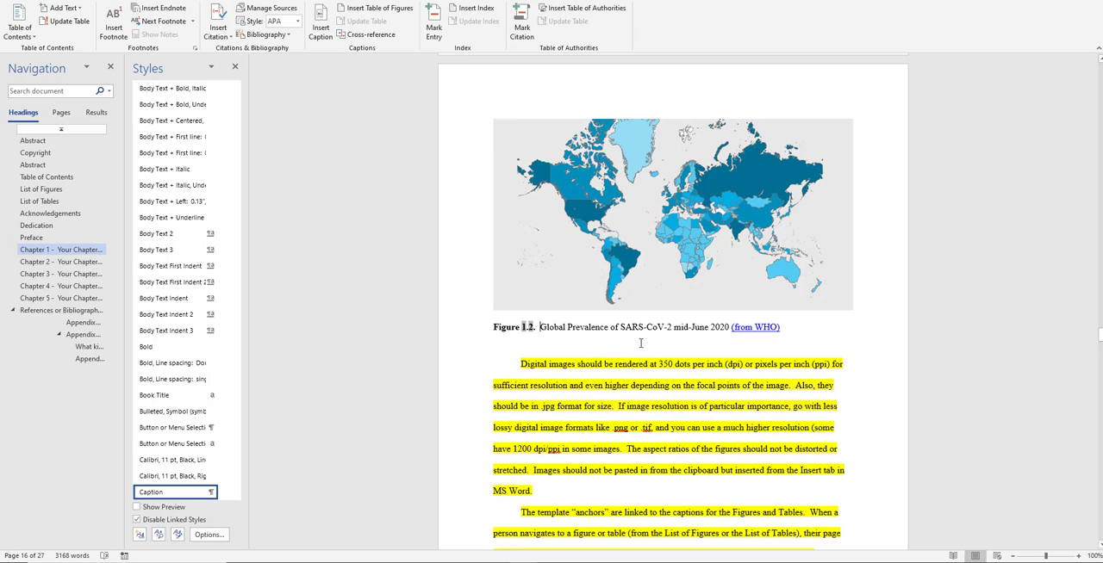
mouse_move(508, 340)
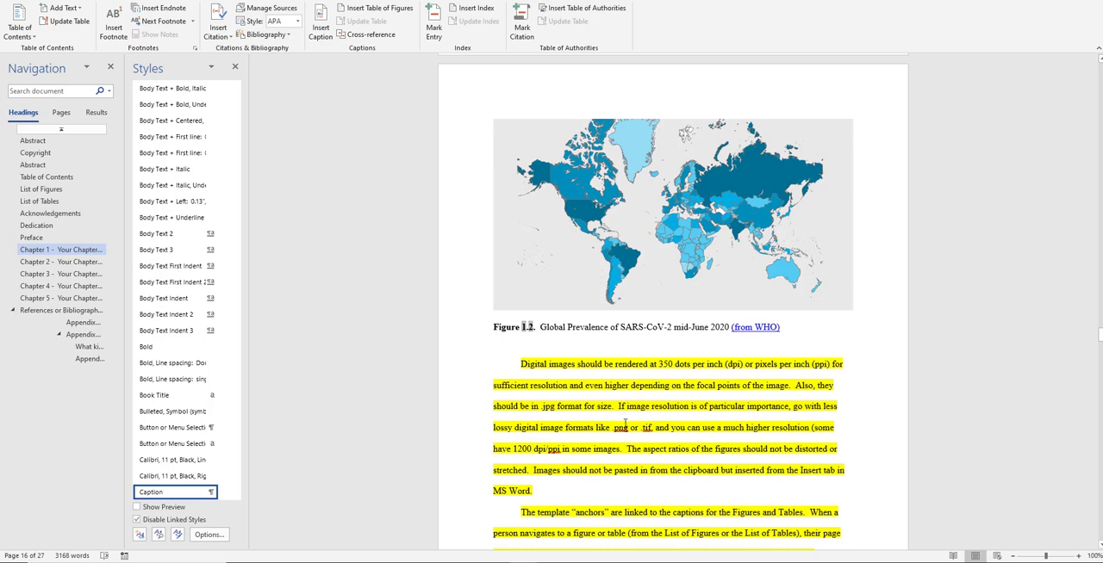
mouse_move(277, 433)
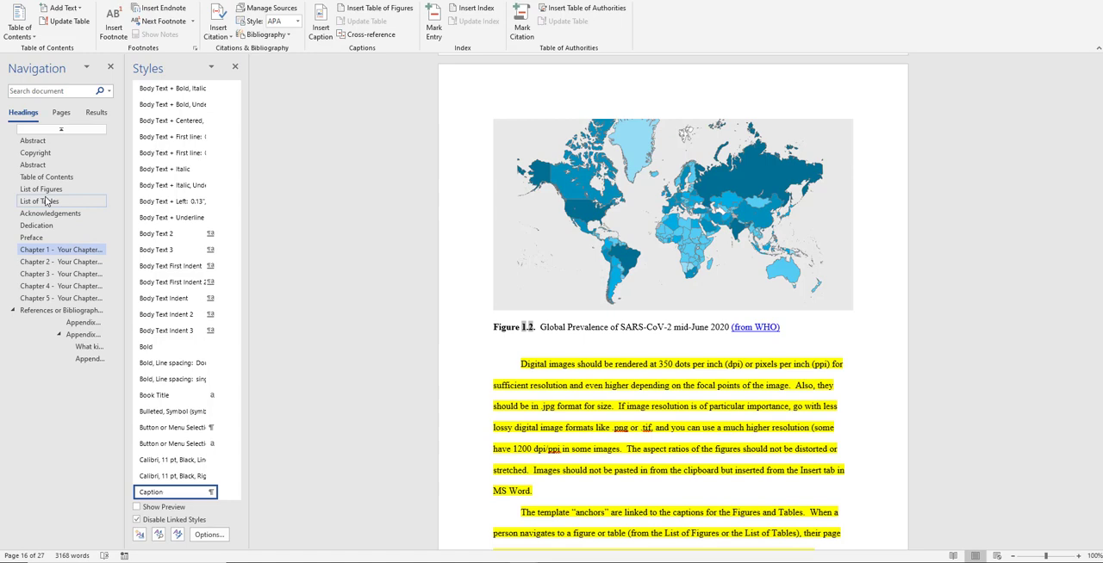
Update the List of Figures field so it includes the new Figure 1.2 entry.
left_click(42, 190)
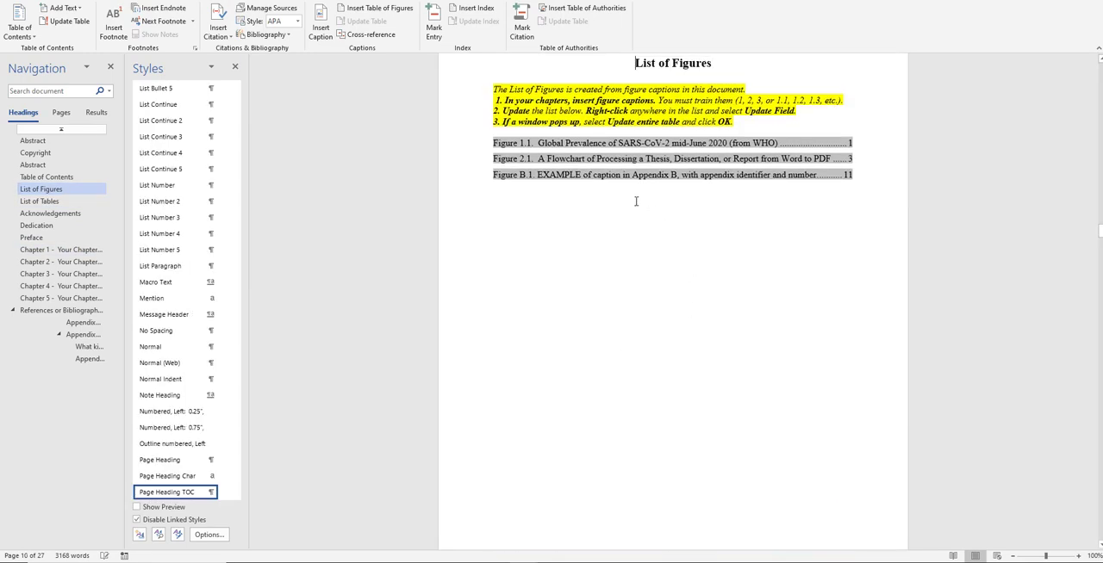
right_click(638, 158)
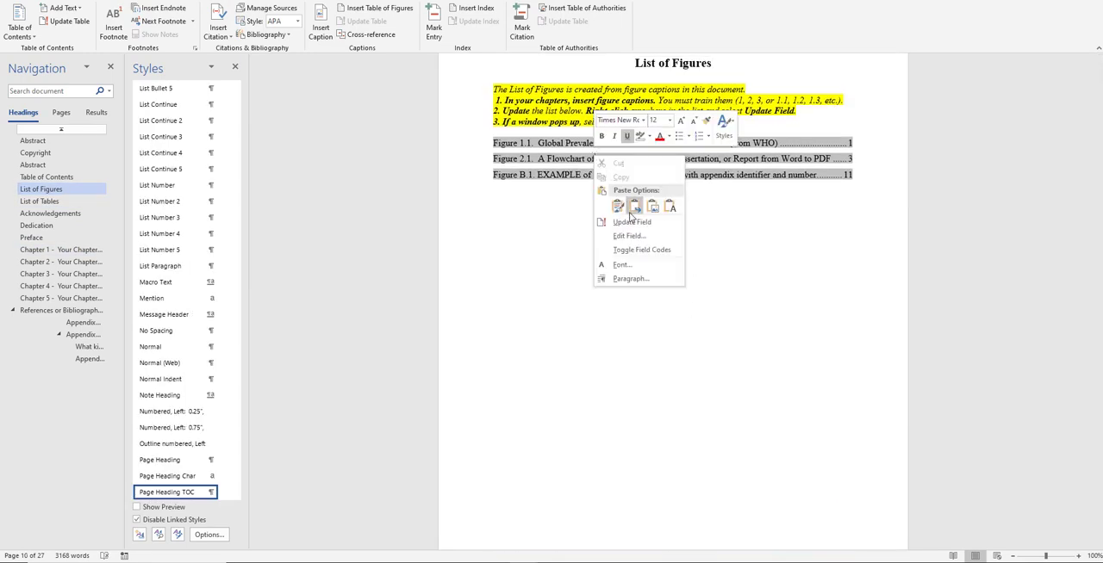
left_click(632, 220)
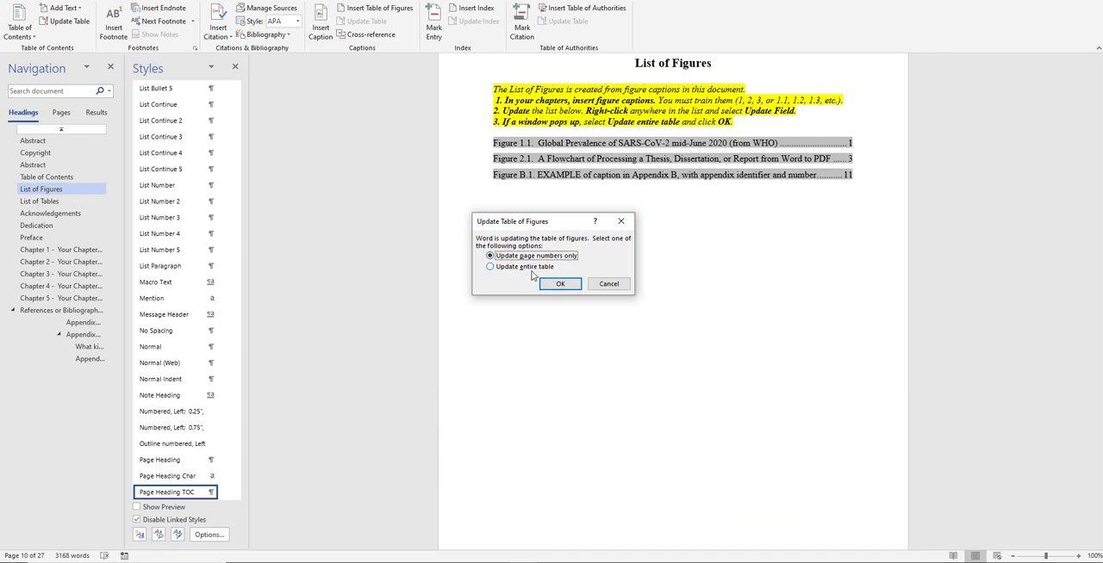
left_click(560, 284)
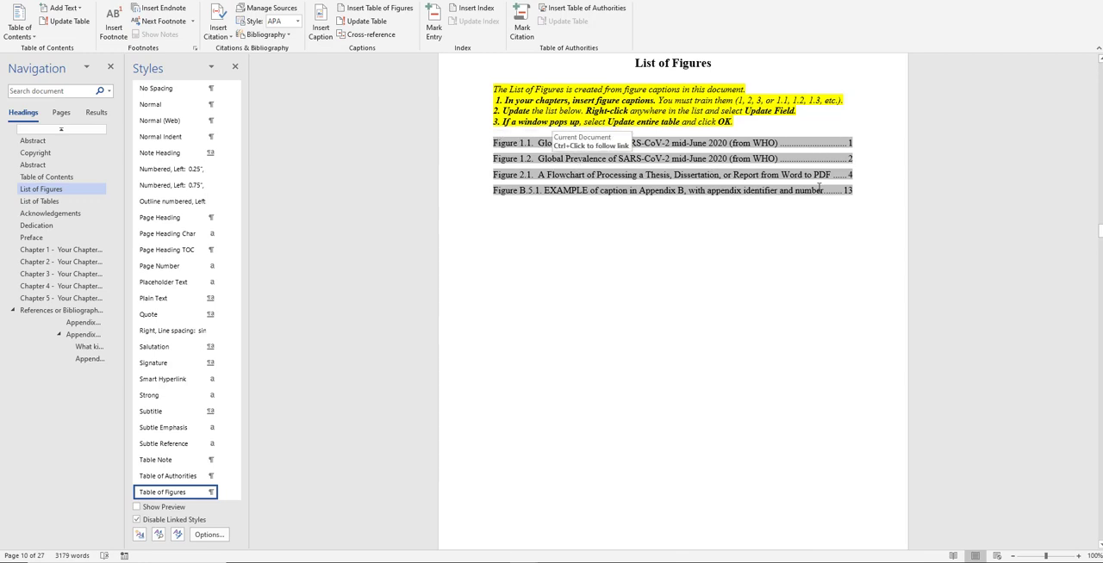
mouse_move(669, 305)
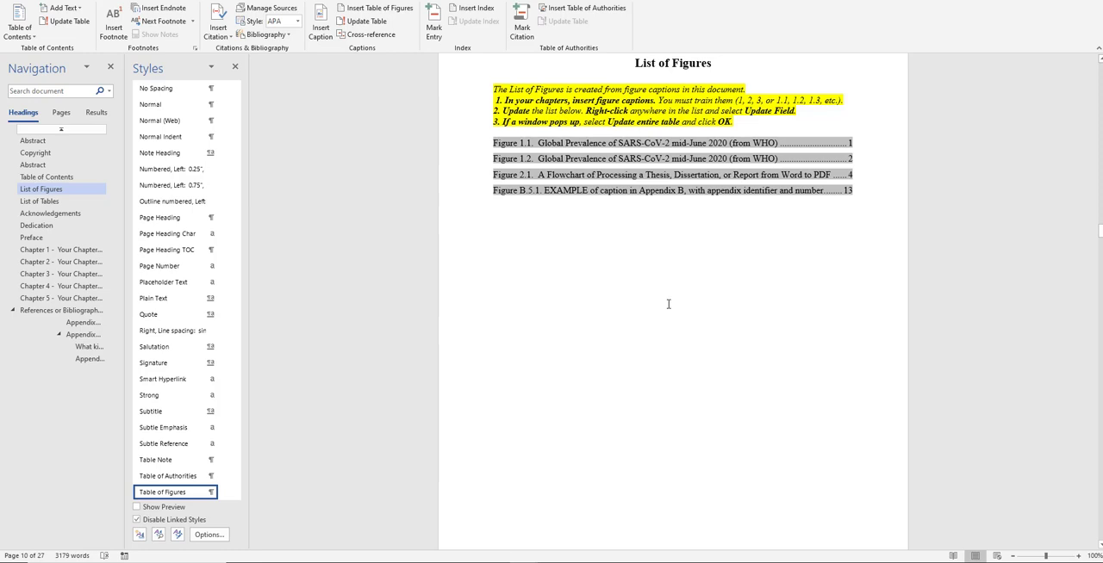
mouse_move(687, 308)
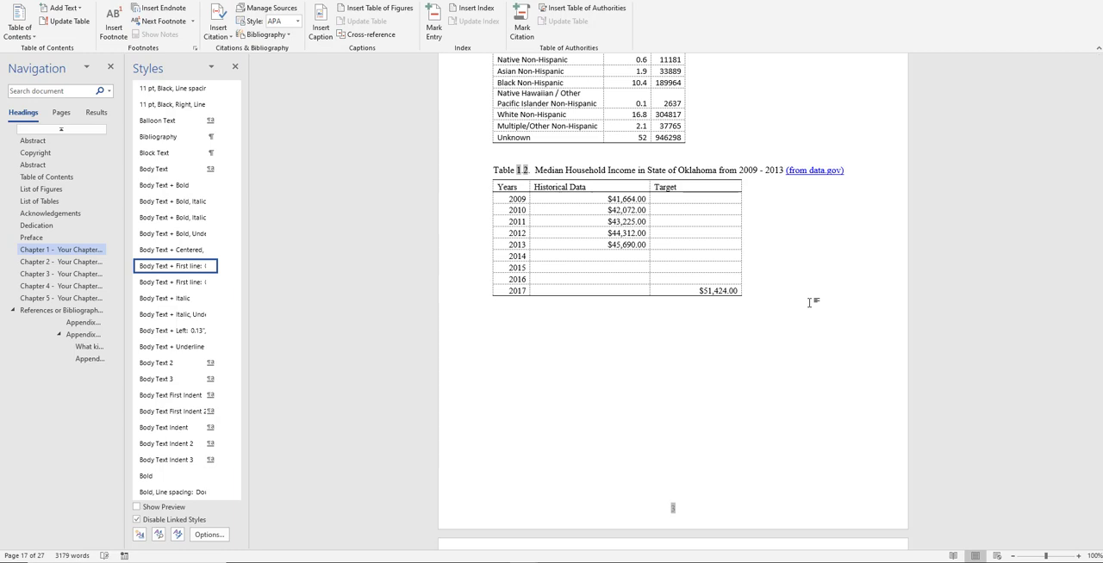
Paste a duplicate of the Oklahoma median household income table below Table 1.2.
key("ctrl+v")
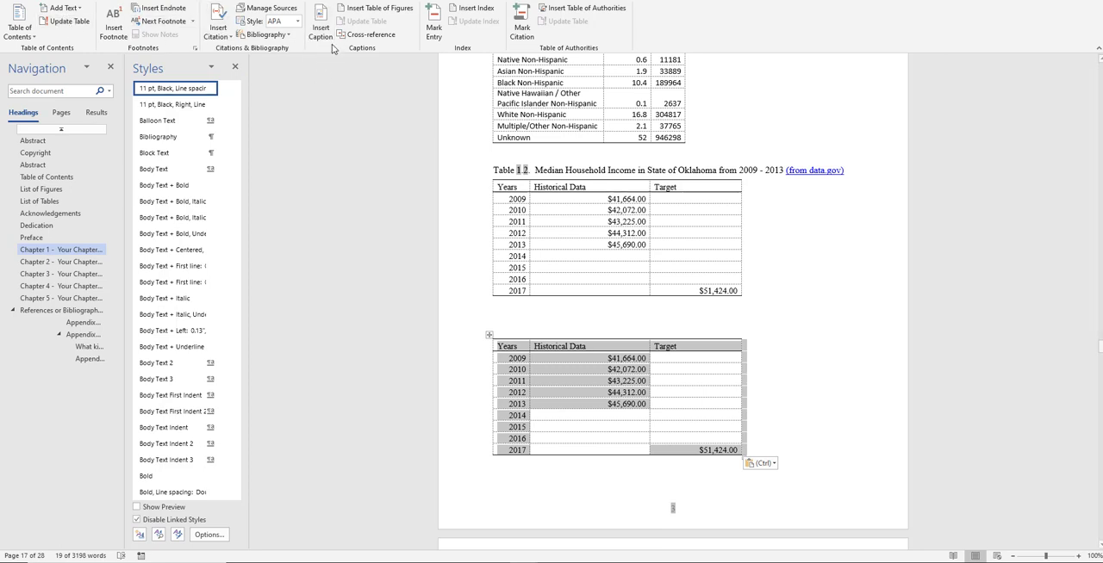
Set up a chapter-numbered Table 1.3 caption for the pasted table via Insert Caption.
left_click(321, 24)
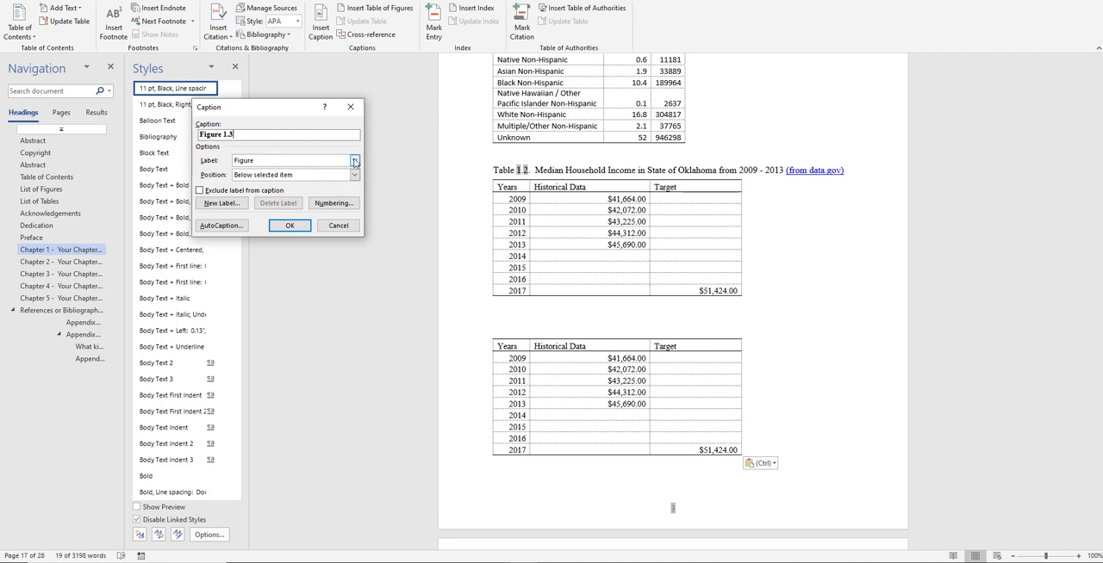
left_click(355, 162)
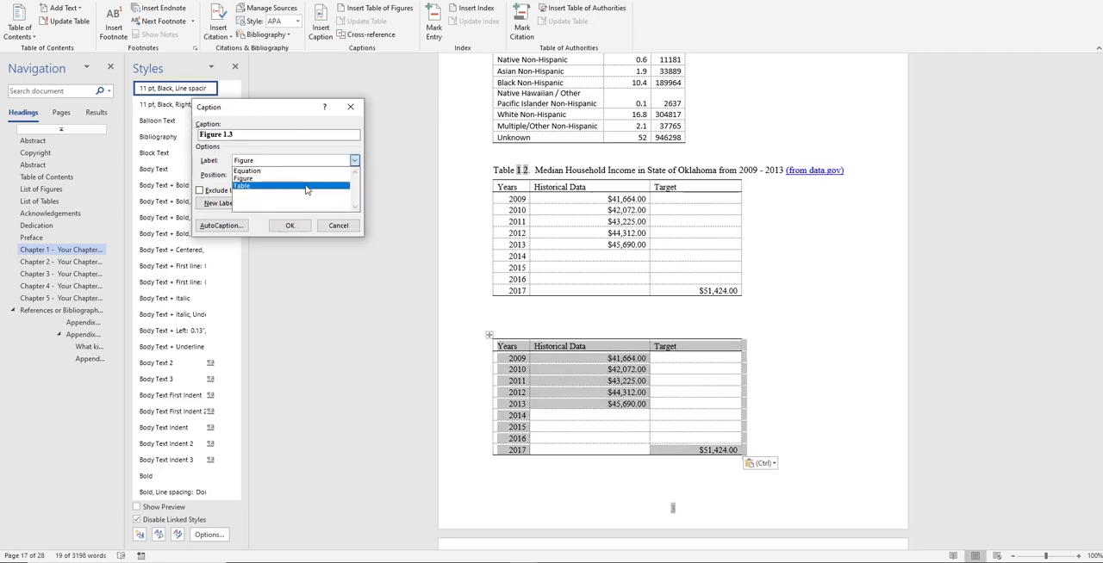
left_click(241, 186)
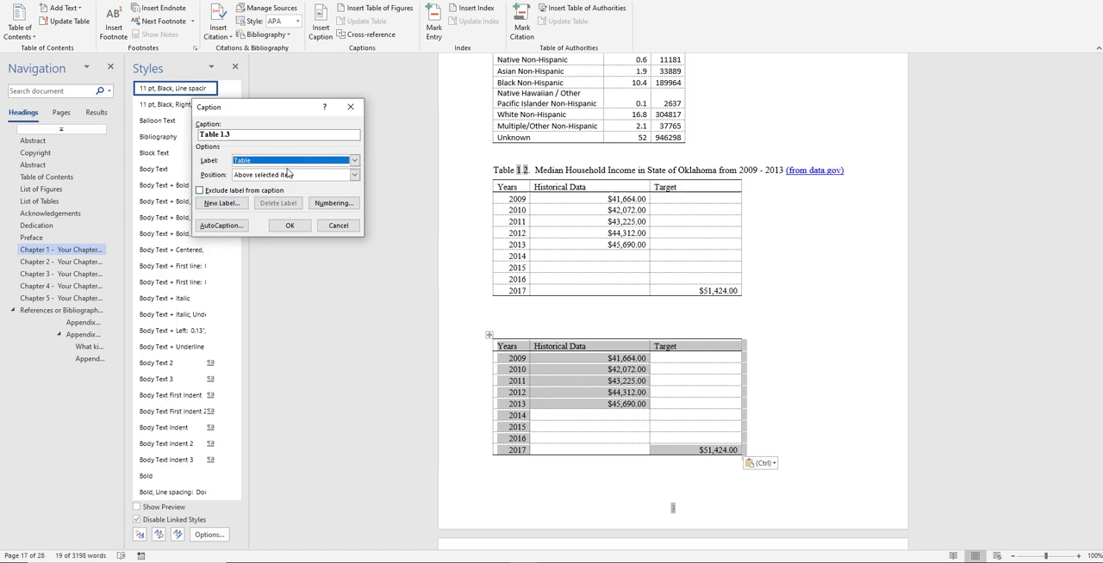
left_click(334, 202)
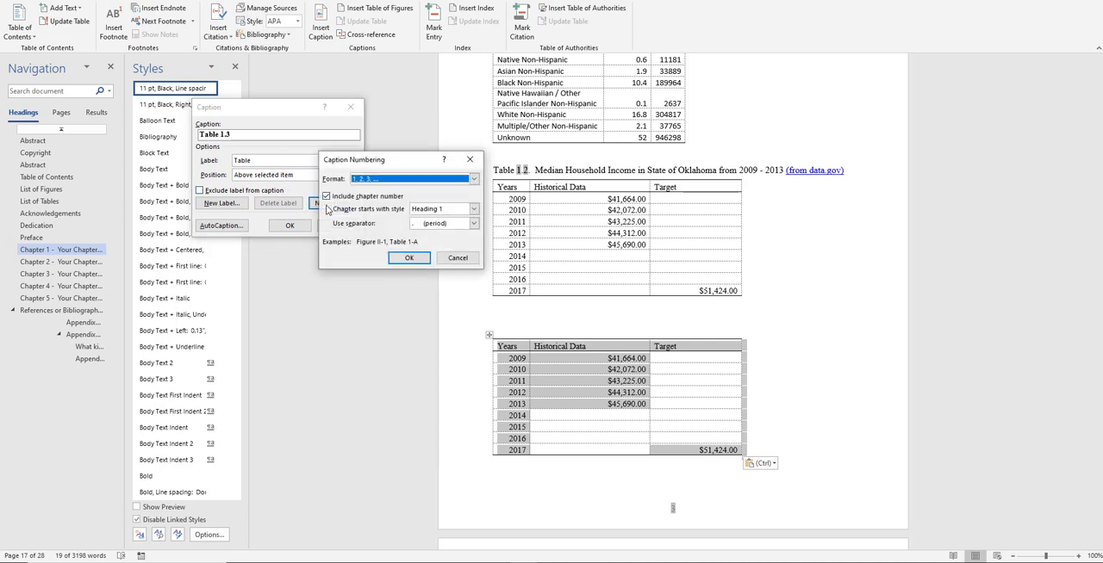
left_click(328, 196)
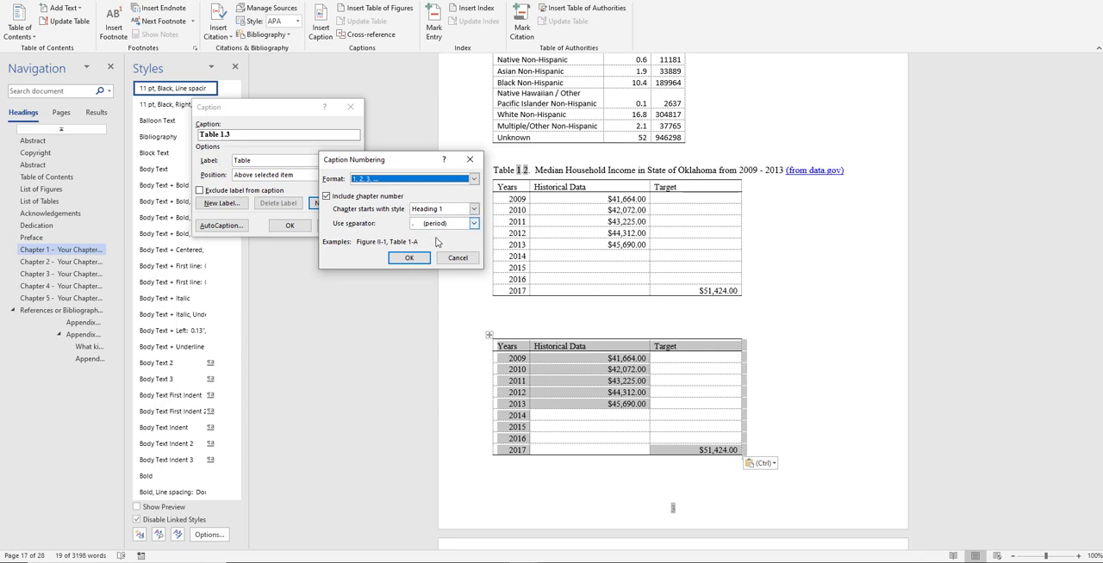
mouse_move(439, 228)
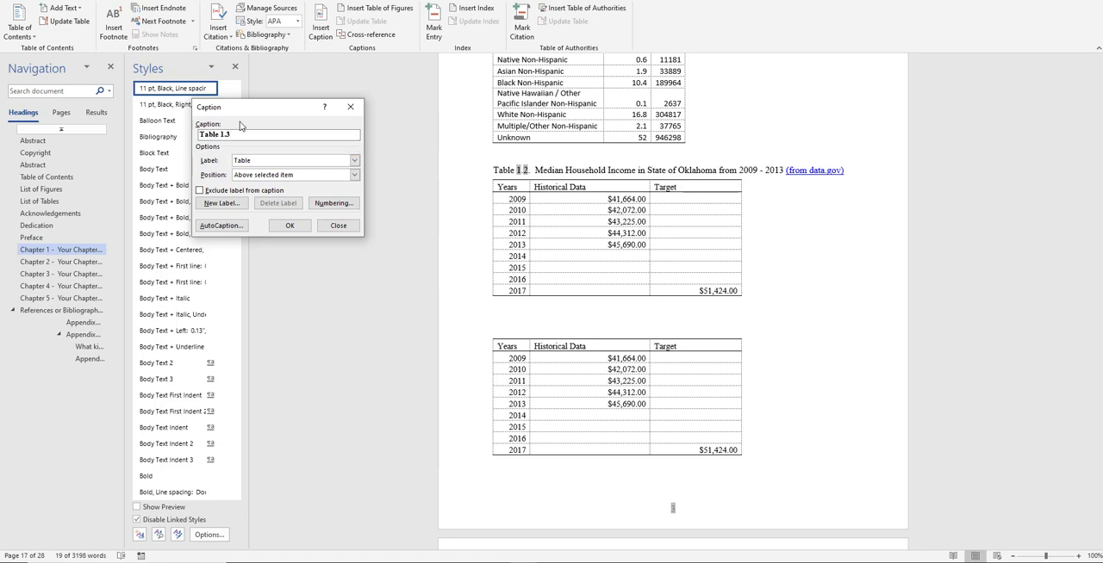
mouse_move(222, 150)
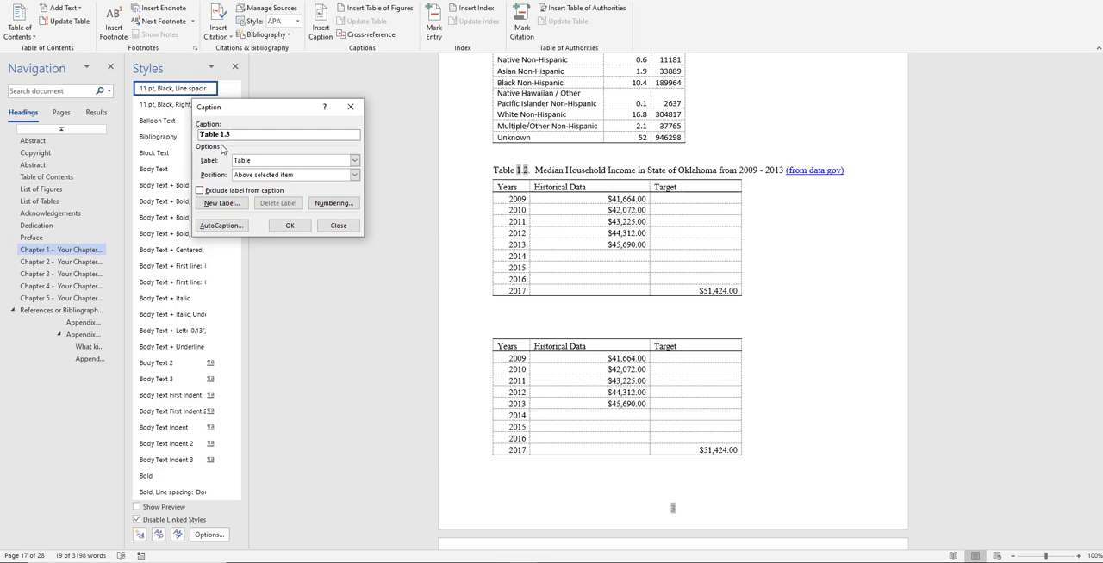
left_click(290, 226)
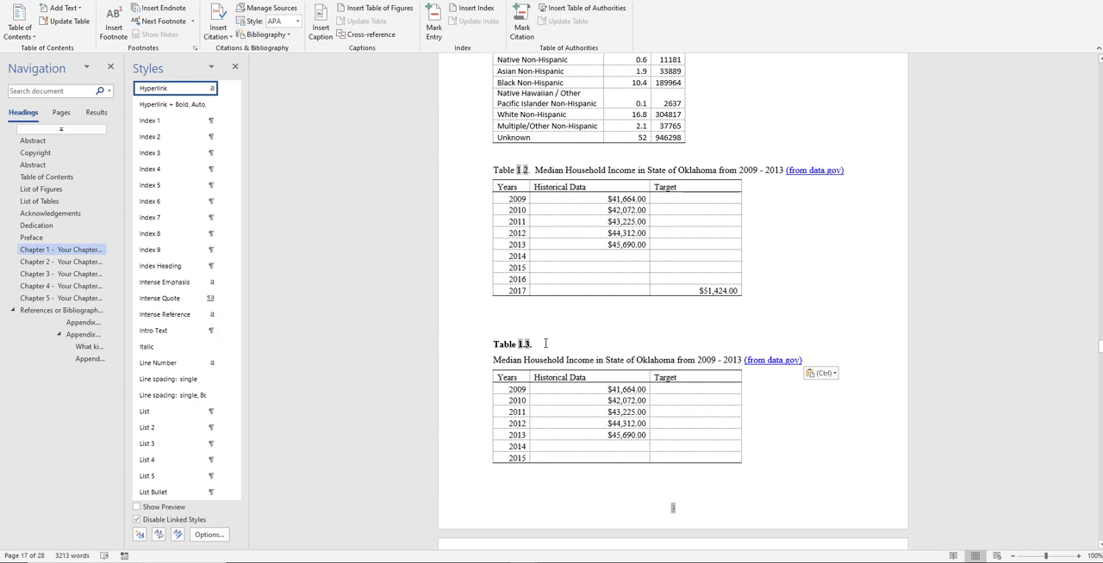
mouse_move(565, 348)
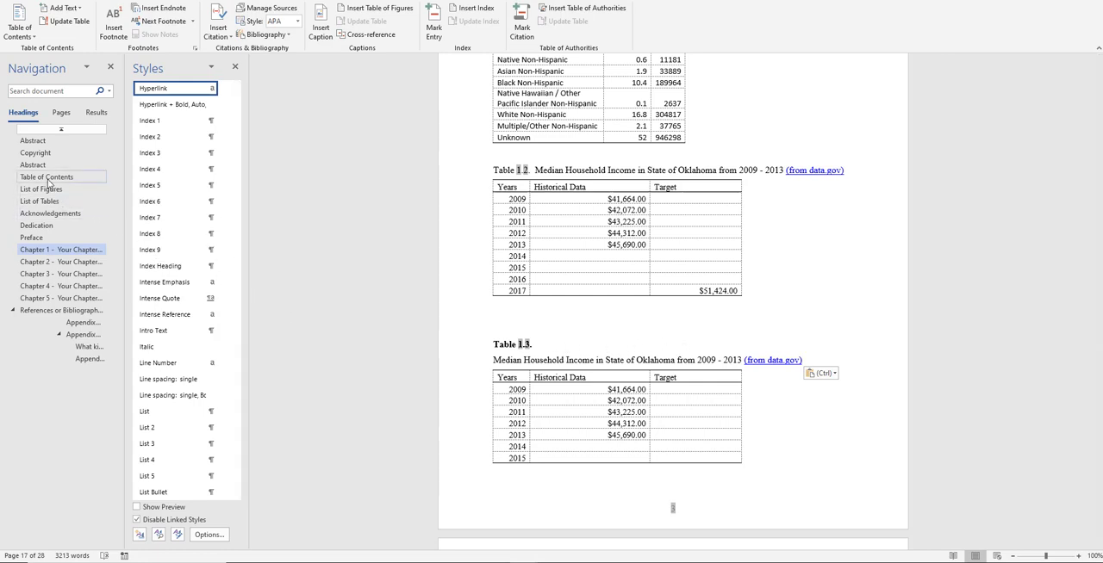
Rebuild the entire List of Tables, now showing a bare Table 1.3 entry, and head back toward the table.
left_click(38, 199)
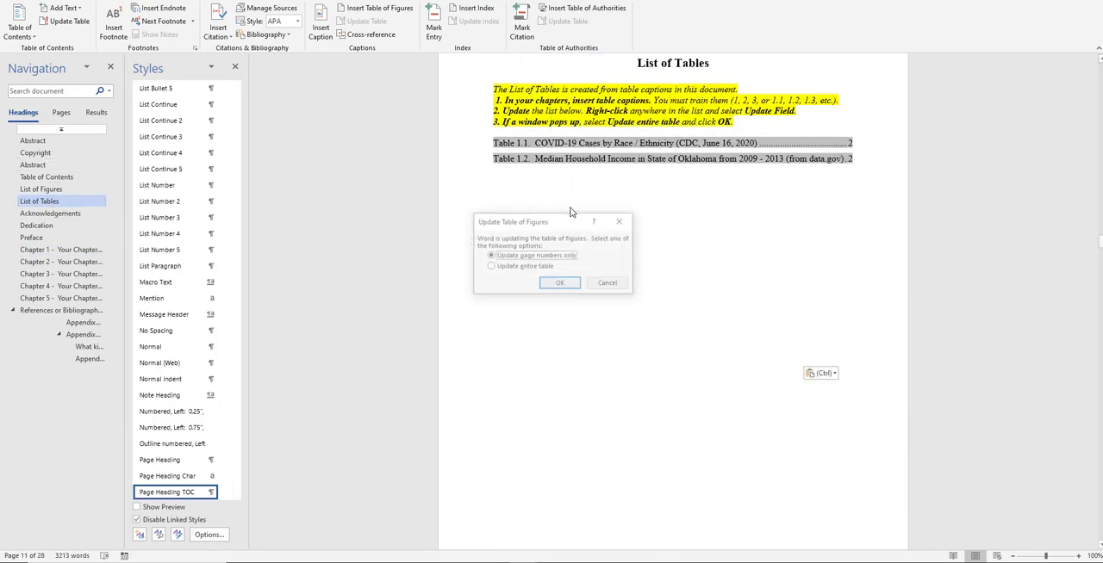
left_click(558, 283)
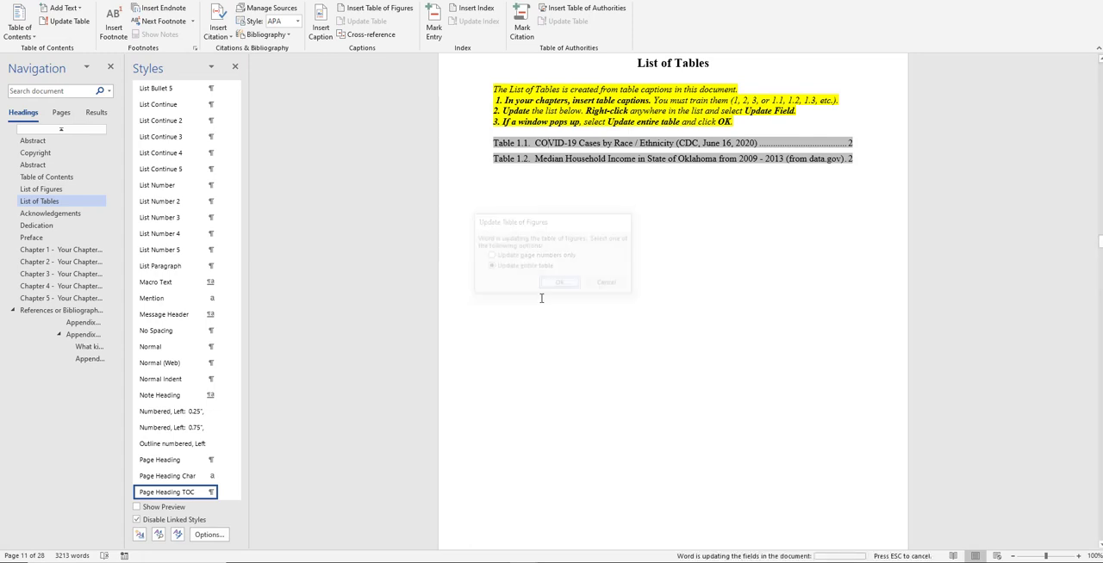
left_click(559, 283)
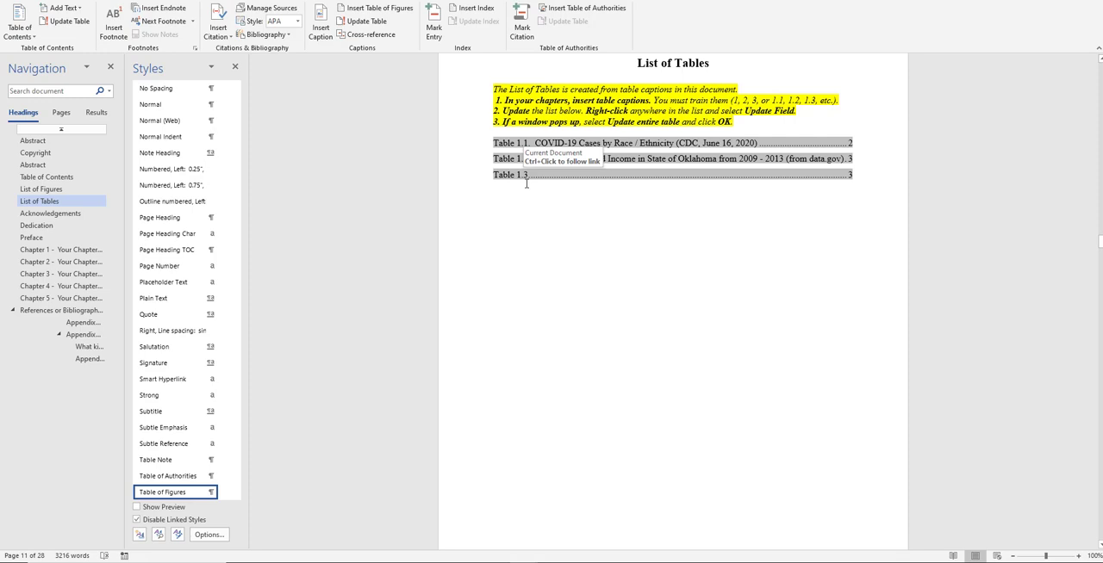
mouse_move(544, 183)
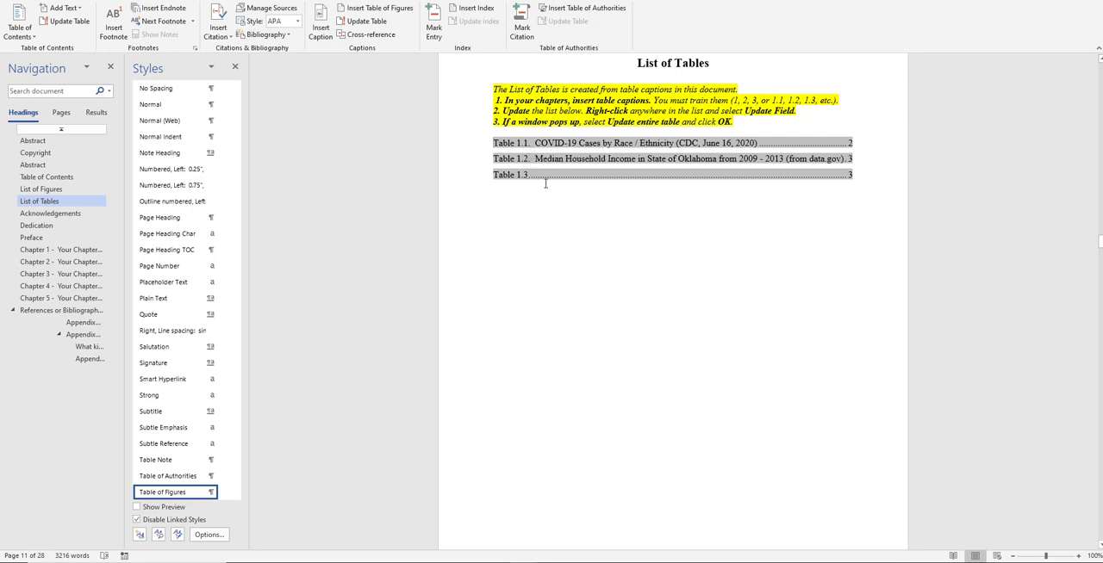
mouse_move(583, 193)
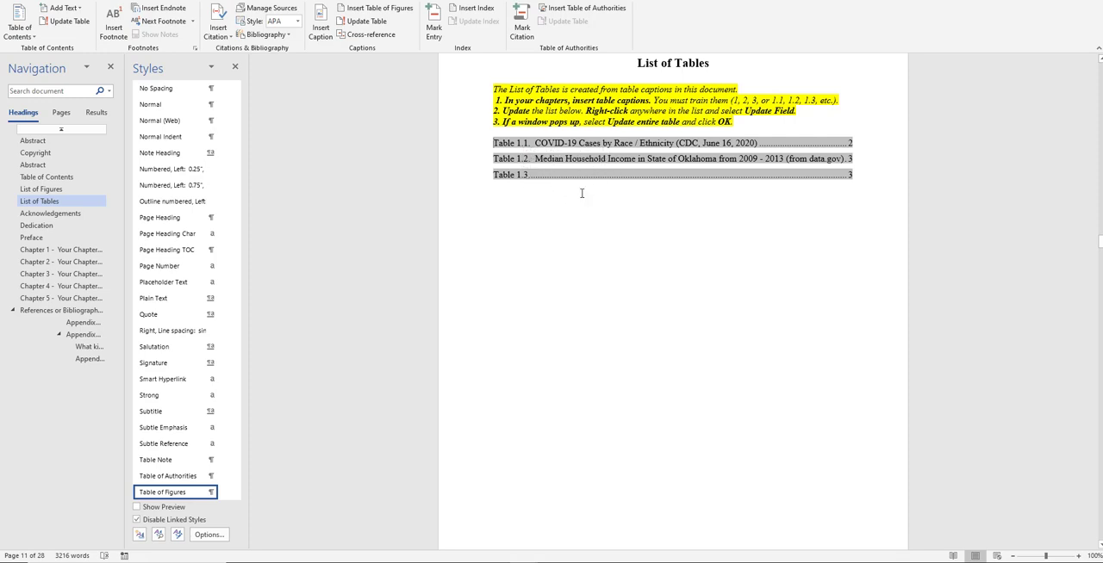
mouse_move(520, 196)
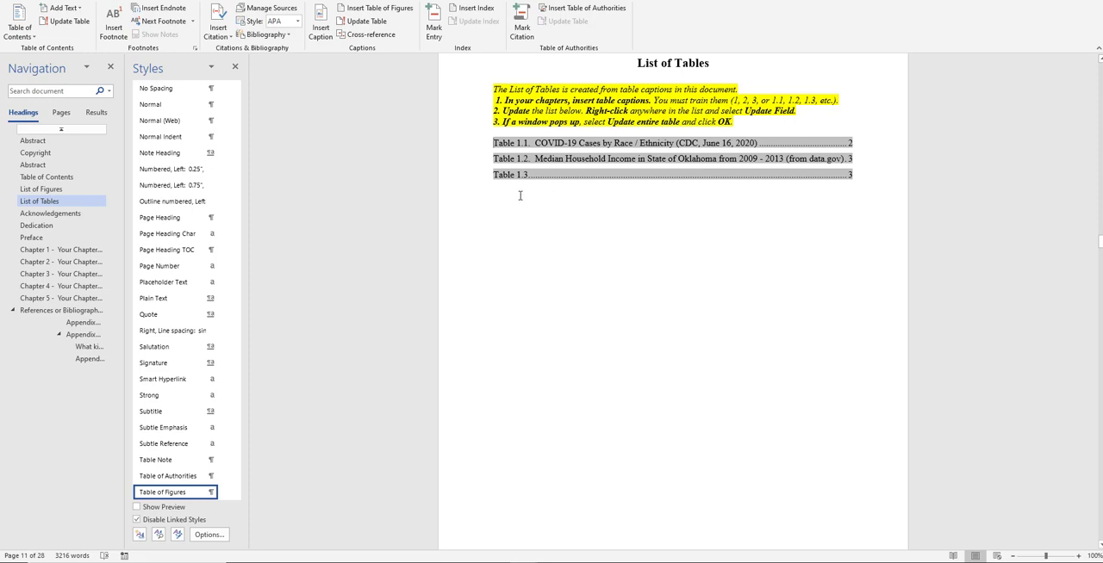
mouse_move(865, 183)
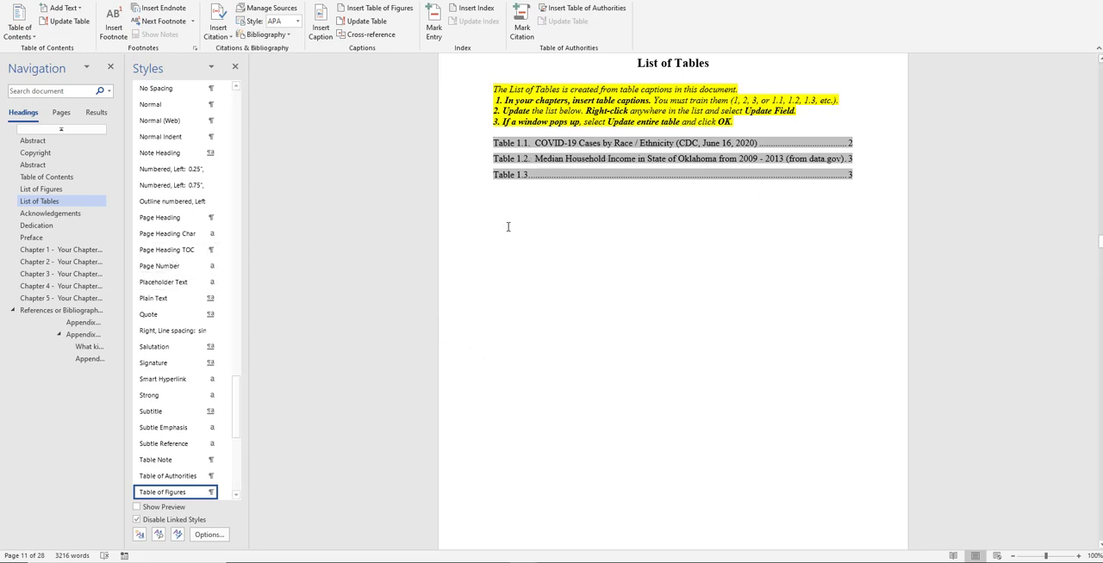
mouse_move(538, 202)
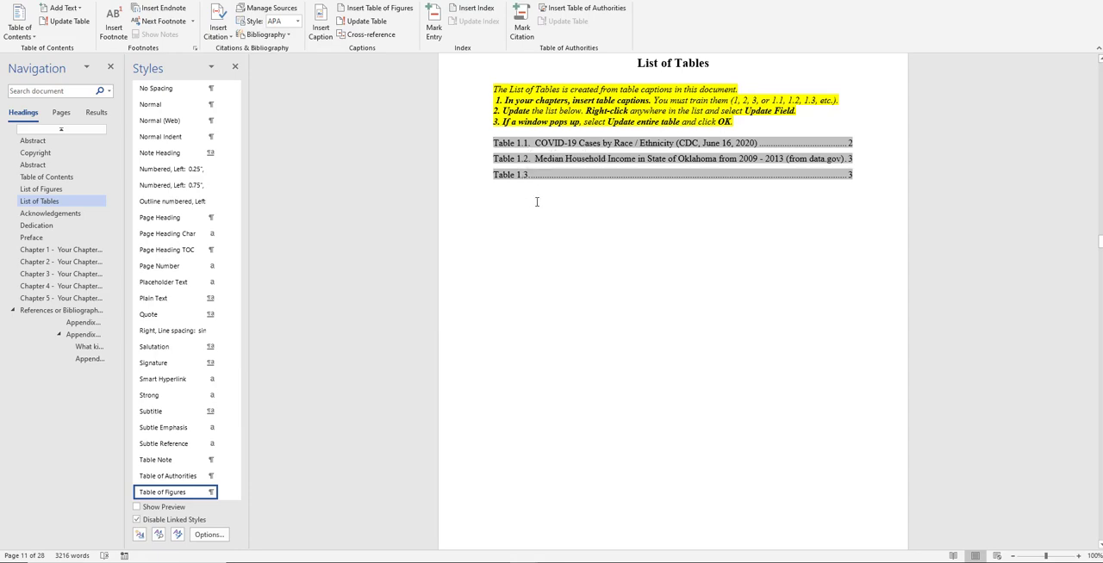
scroll("down", 3)
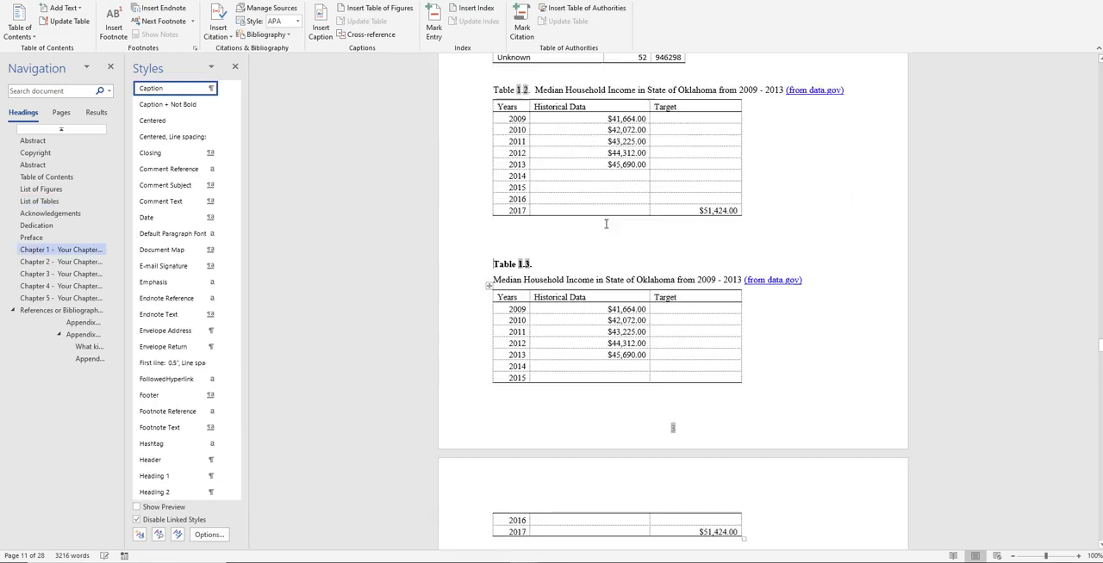
Scroll toward the List of Tables to refresh it again with a full rebuild.
scroll("down", 3)
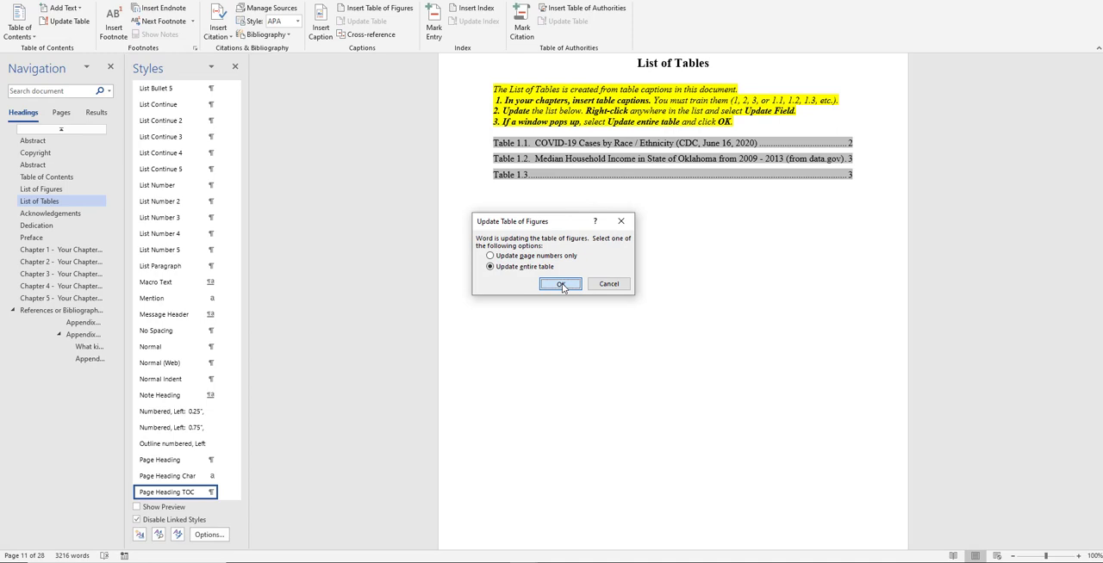
Confirm updating the entire List of Tables so Table 1.3 shows its full Oklahoma income title.
left_click(558, 284)
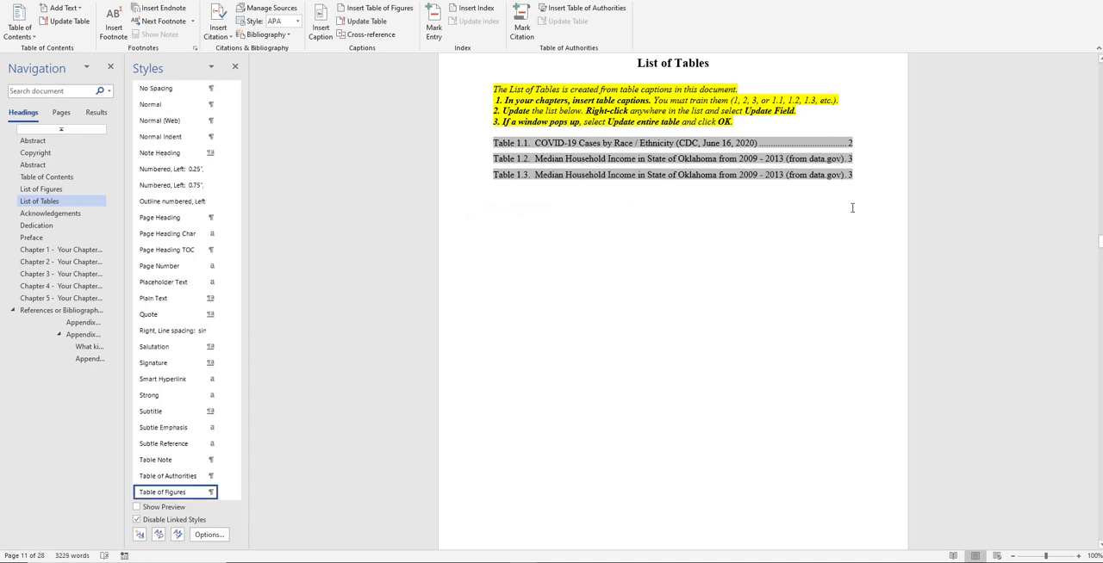
mouse_move(699, 365)
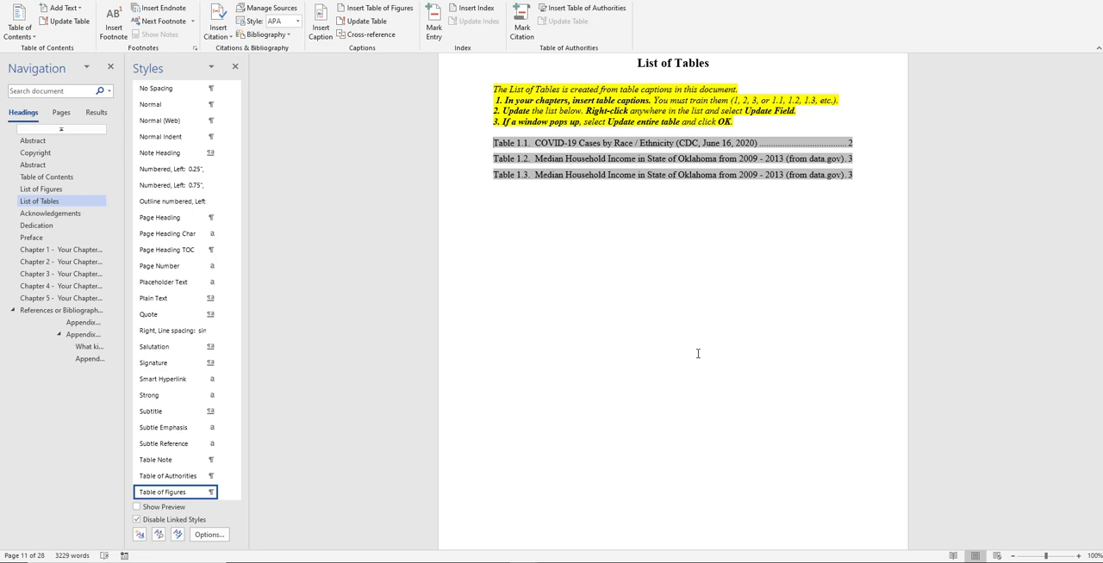
mouse_move(970, 386)
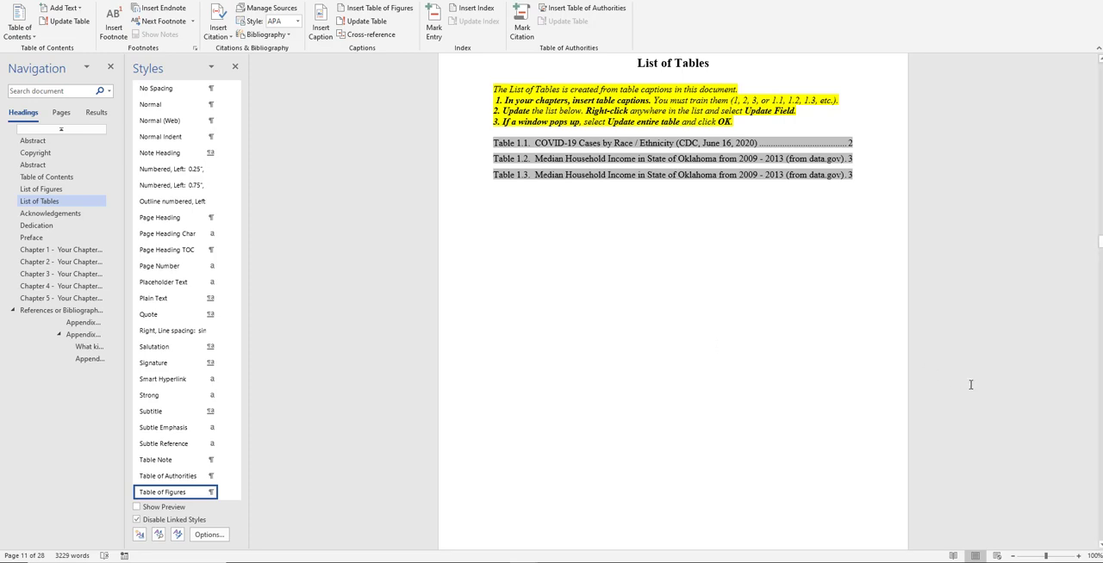
mouse_move(975, 384)
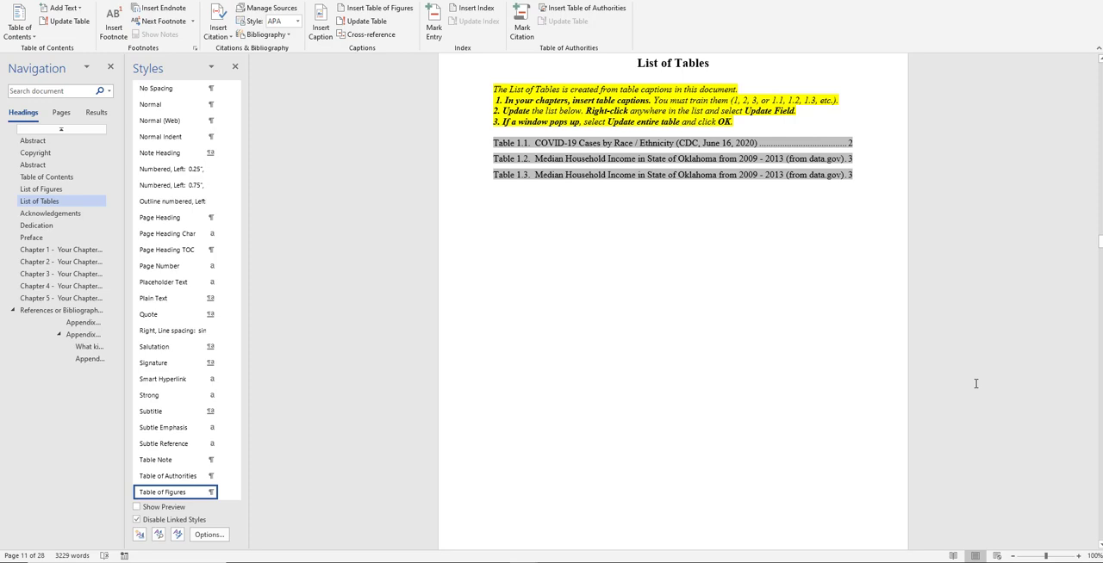
mouse_move(674, 405)
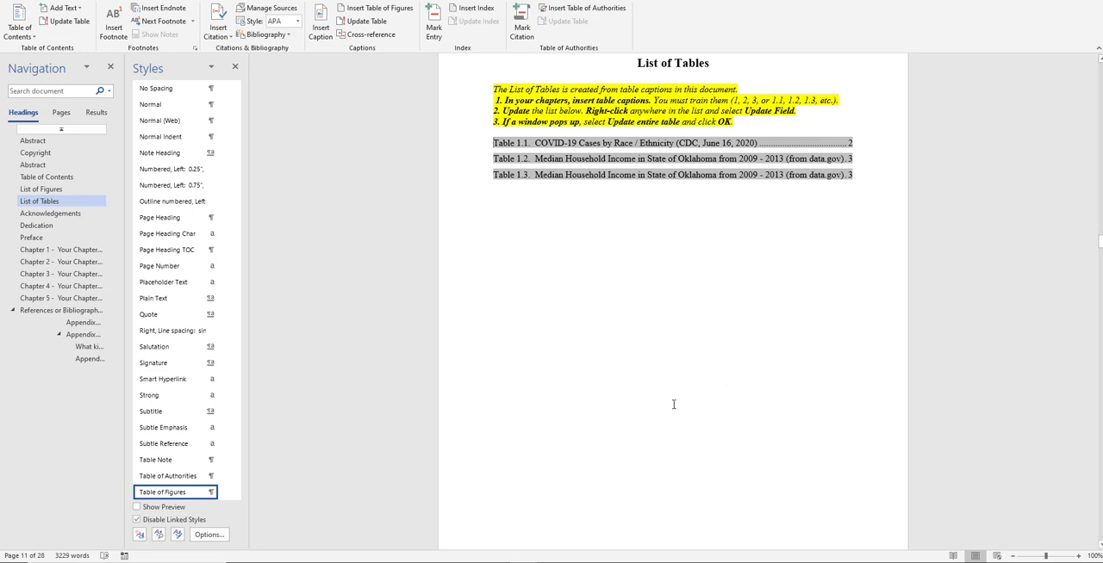
mouse_move(629, 427)
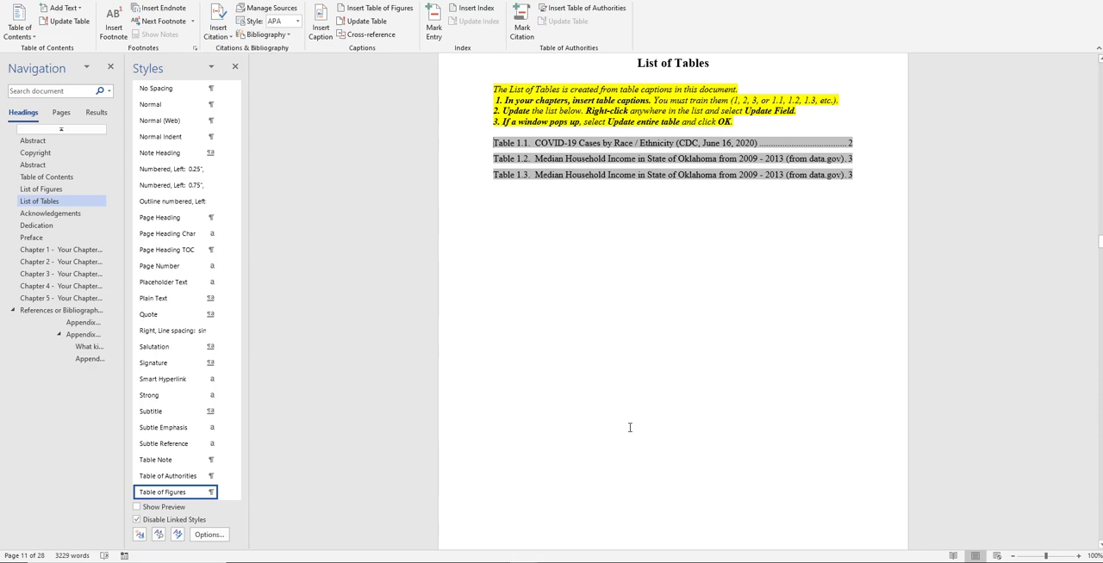
mouse_move(253, 484)
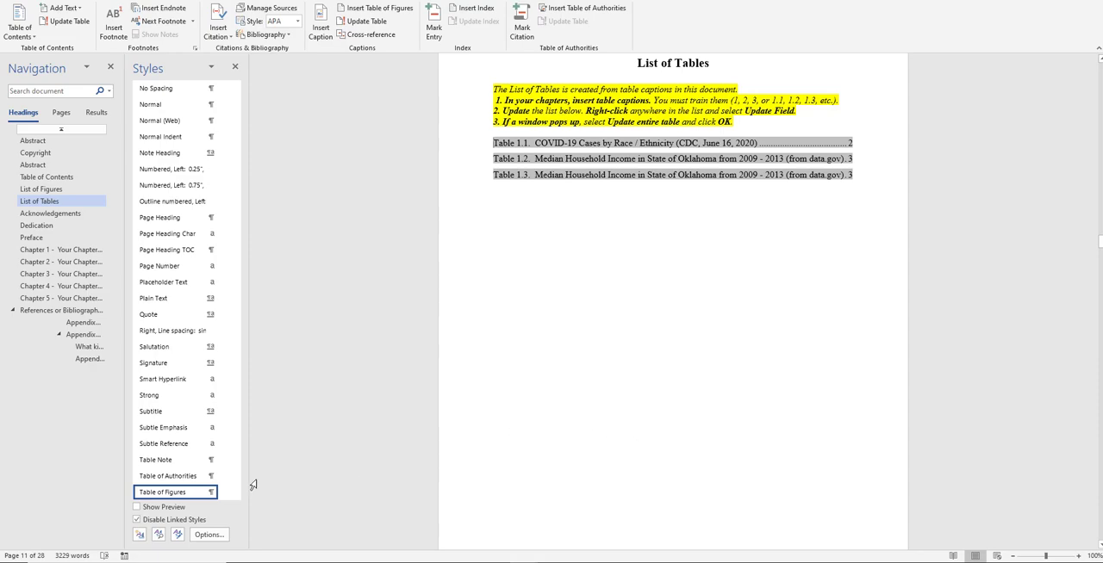
mouse_move(508, 159)
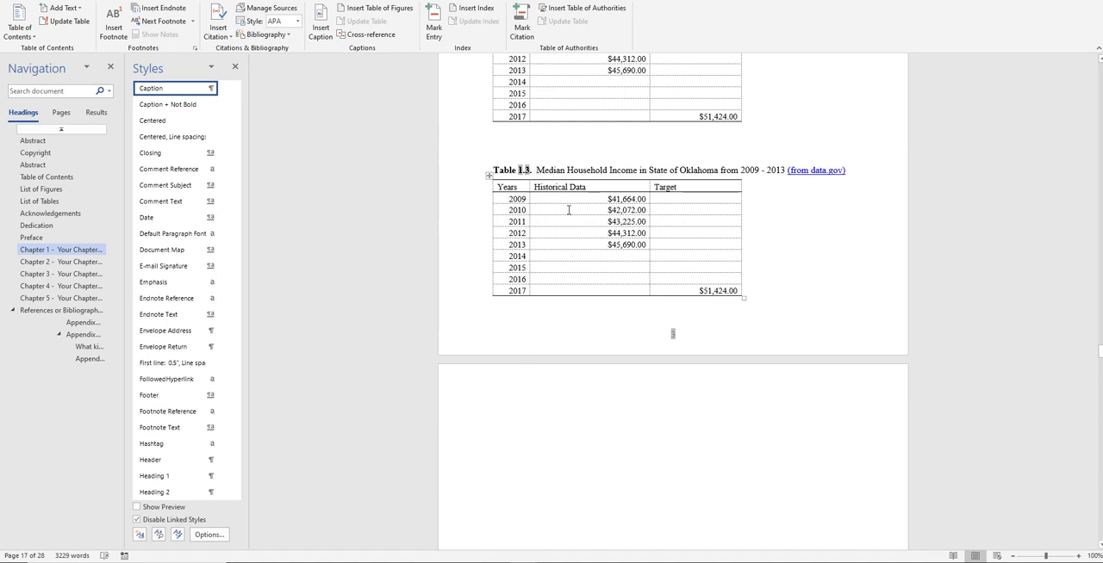
Place the copied Oklahoma income title on the Table 1.3 caption line above the original.
left_click(175, 104)
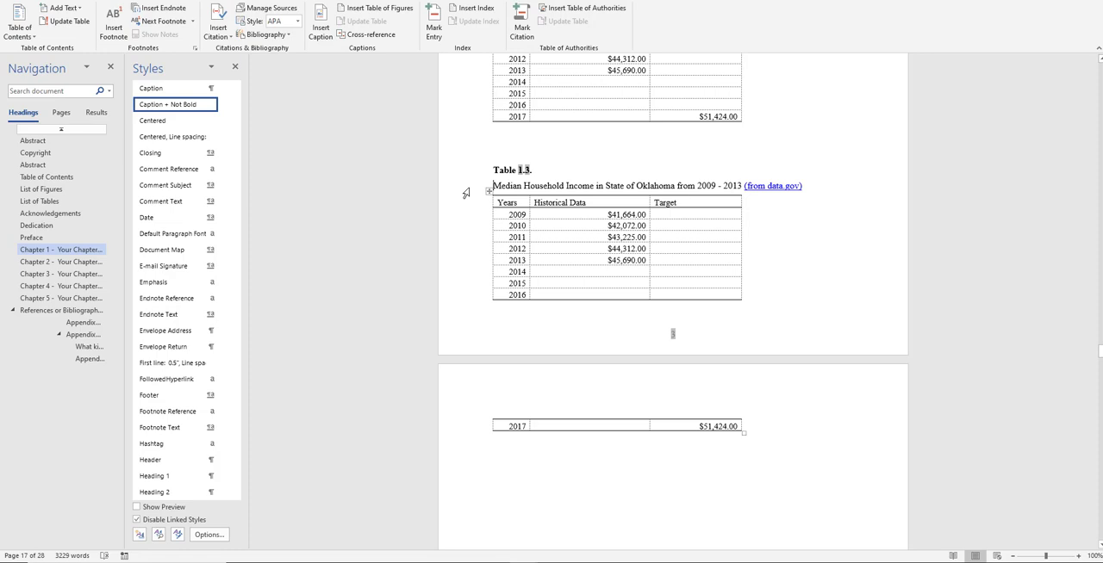
mouse_move(552, 184)
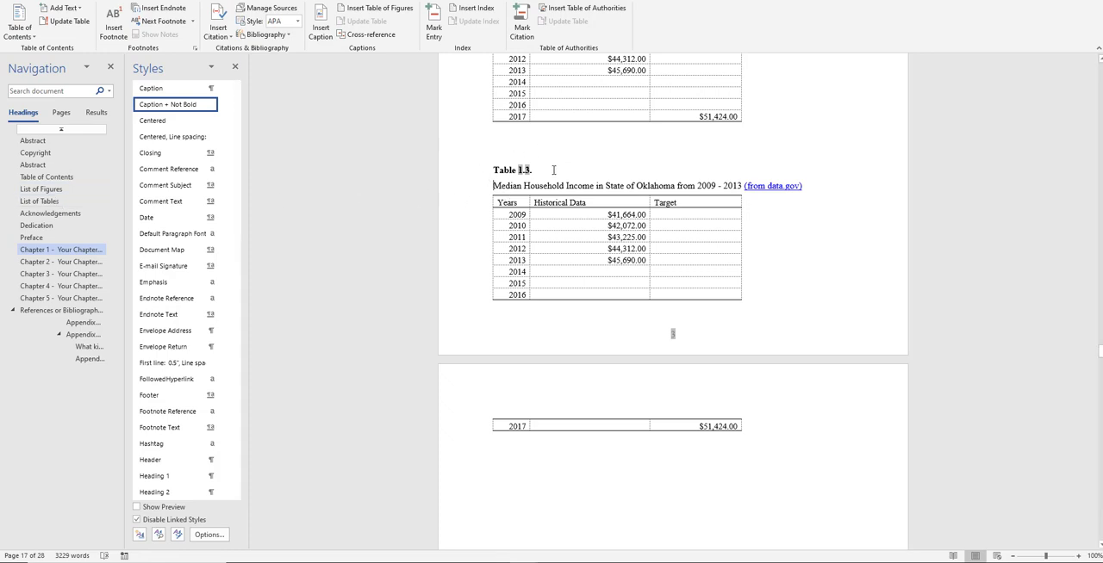
scroll("down", 3)
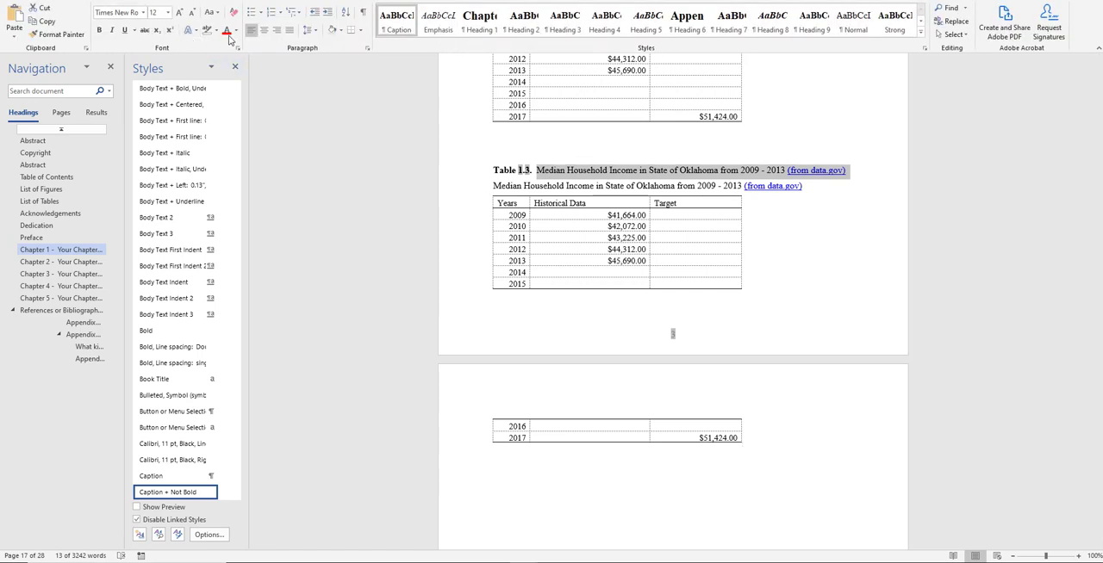
Set the duplicated caption title's font colour to white so only the Table 1.3 label shows.
left_click(229, 31)
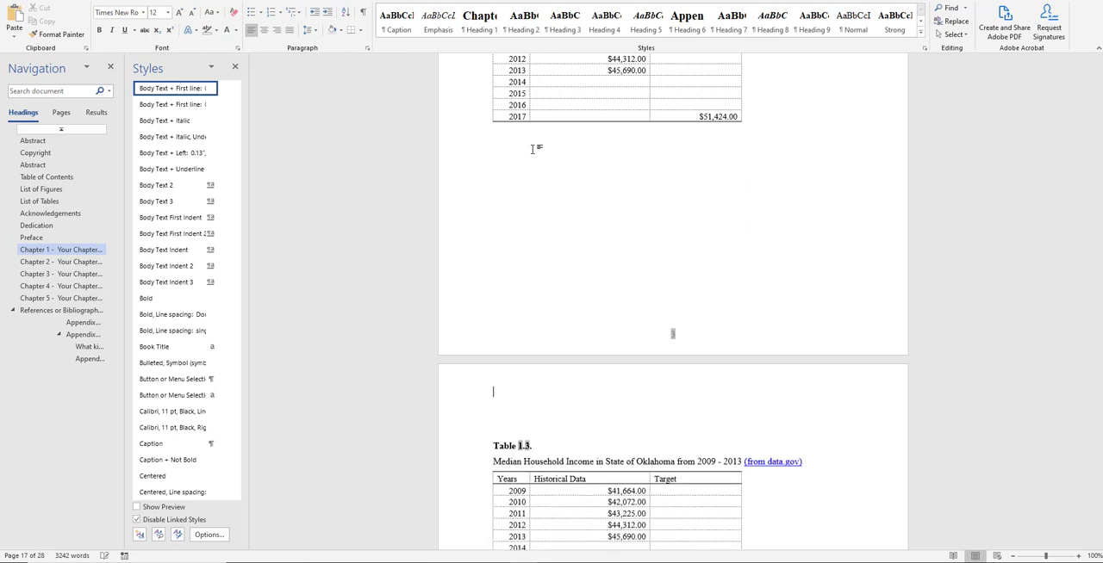
scroll("down", 3)
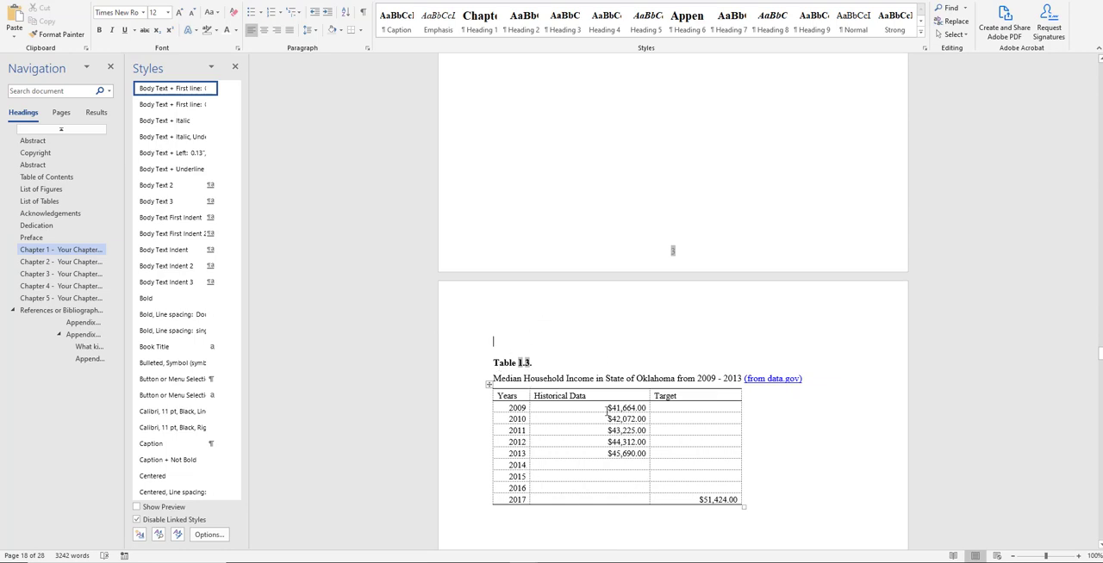
scroll("down", 3)
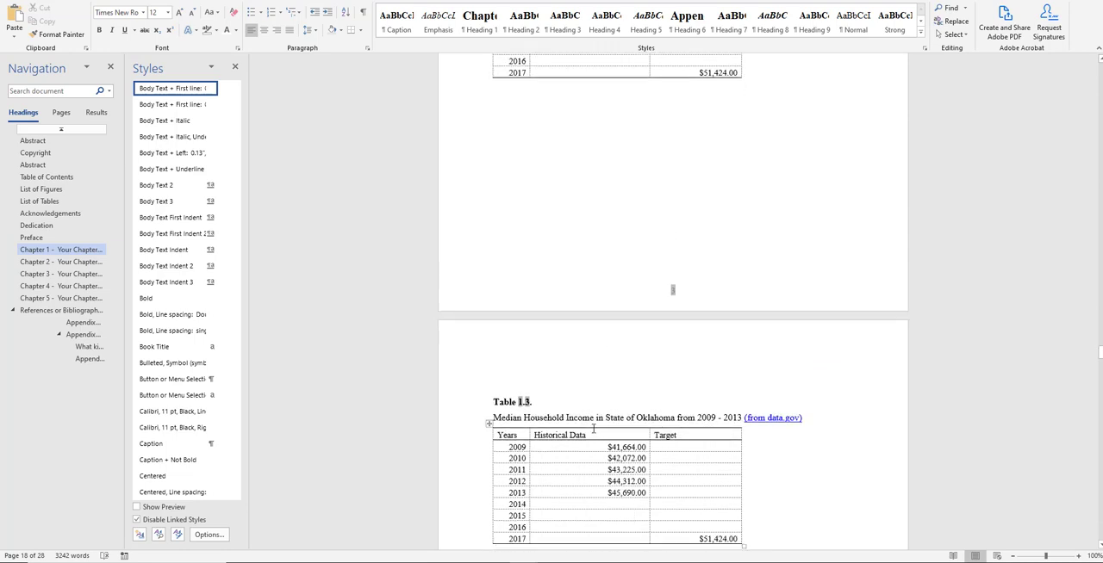
scroll("up", 3)
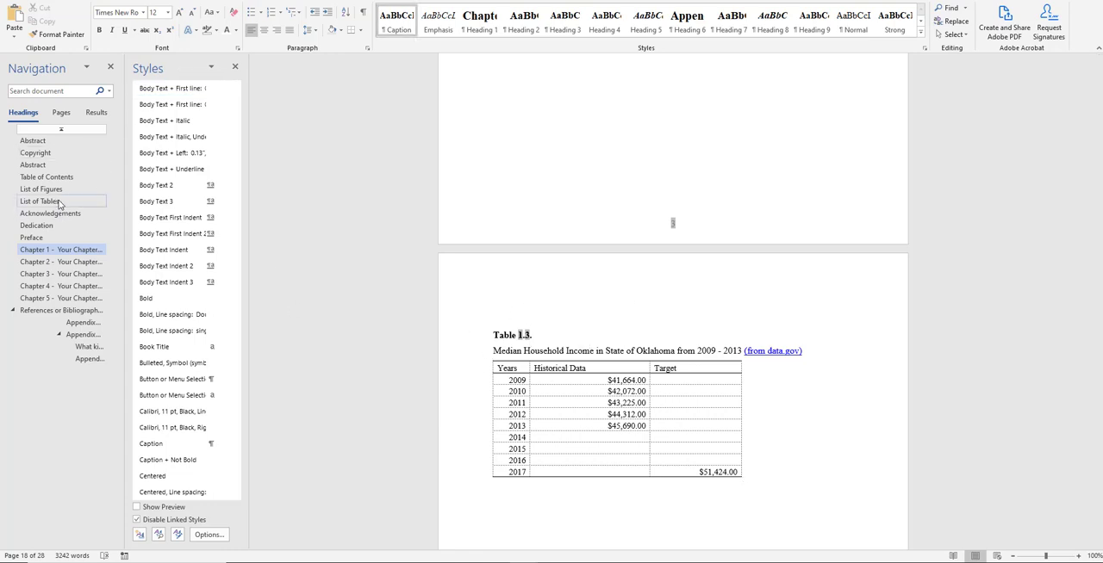
Update the entire List of Tables again so Table 1.3 keeps its full title on page 4.
left_click(38, 200)
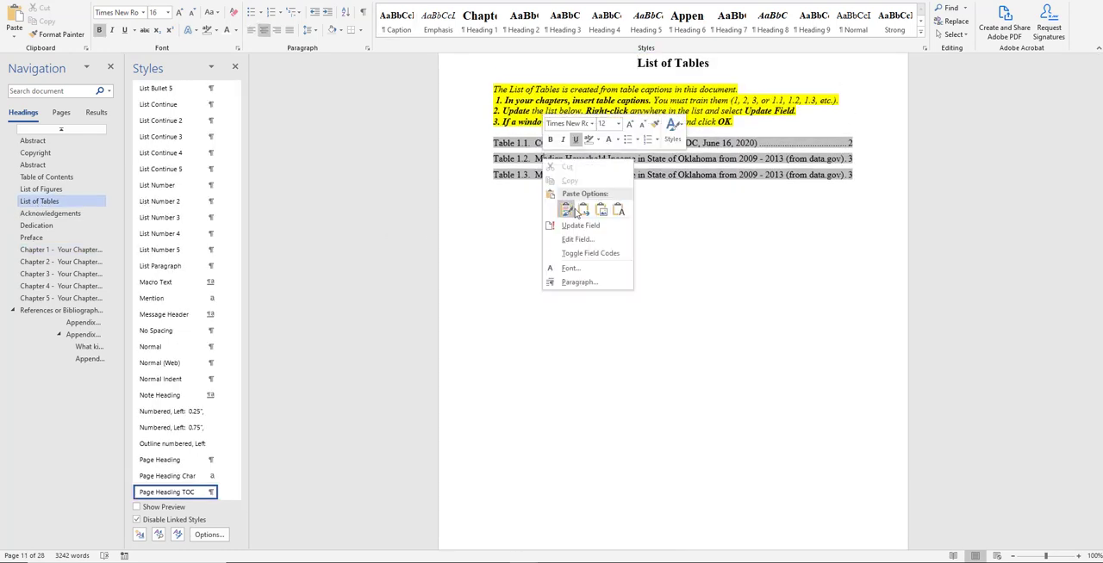
left_click(579, 224)
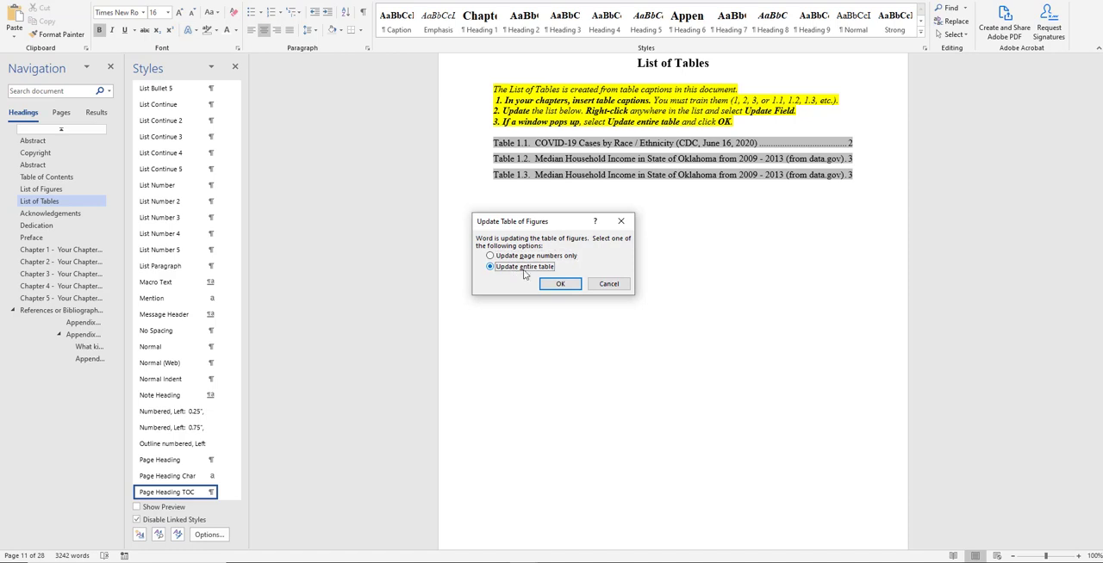
left_click(560, 284)
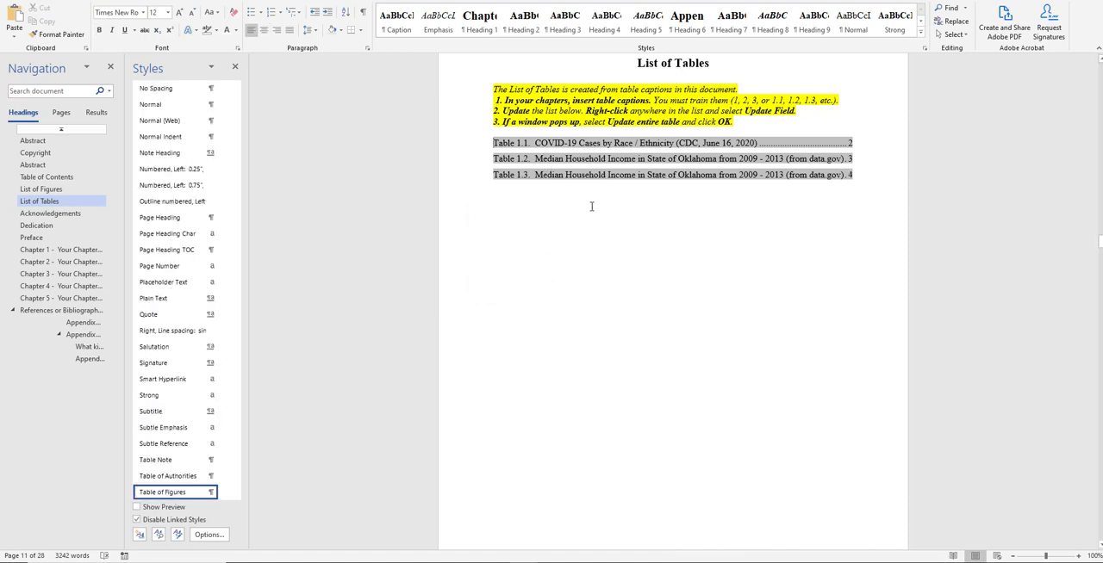
mouse_move(534, 212)
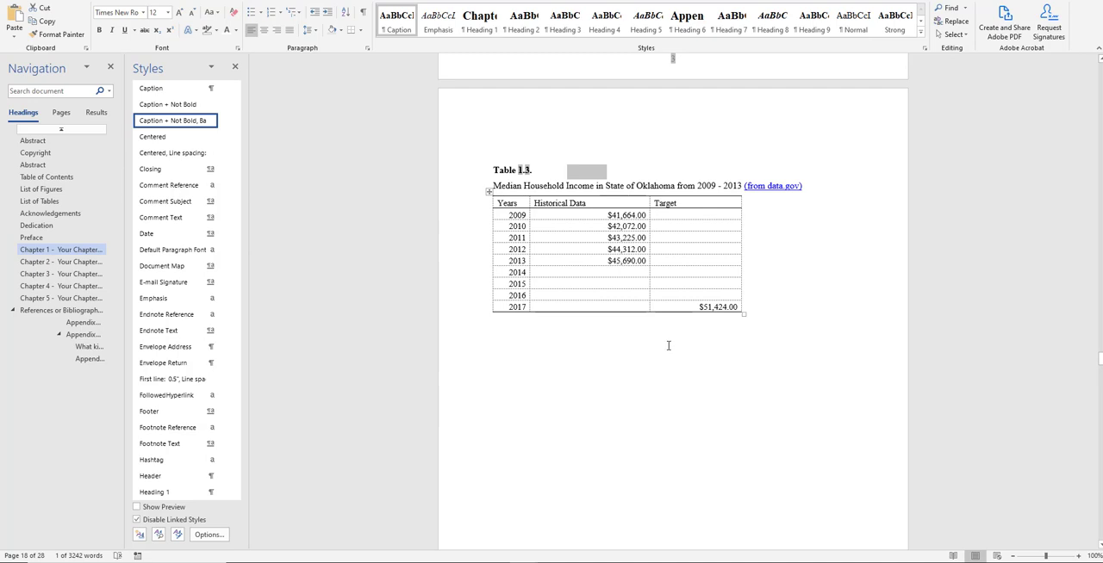
mouse_move(635, 393)
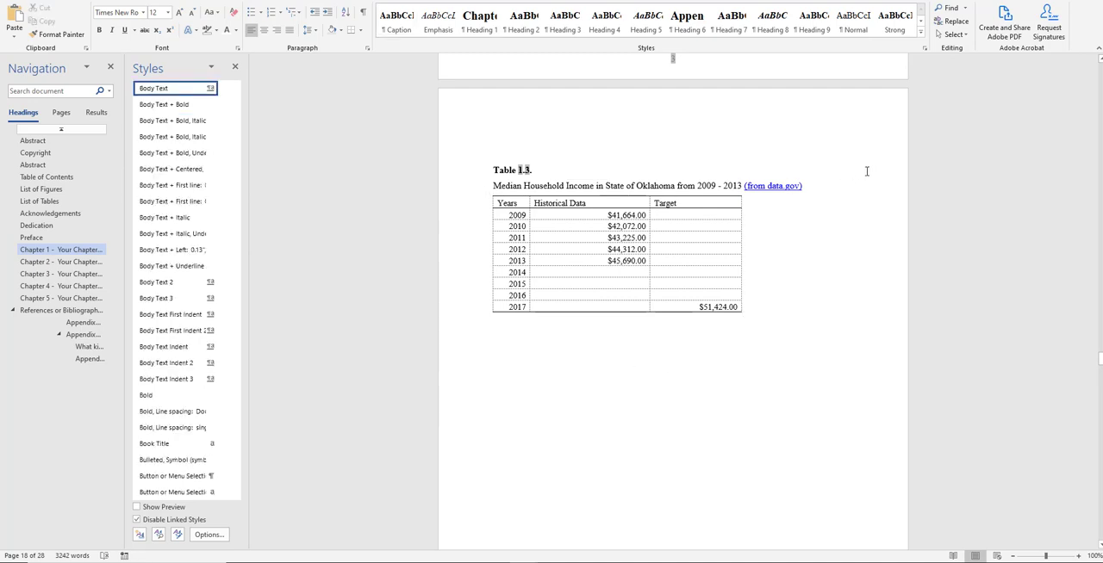
left_click(603, 383)
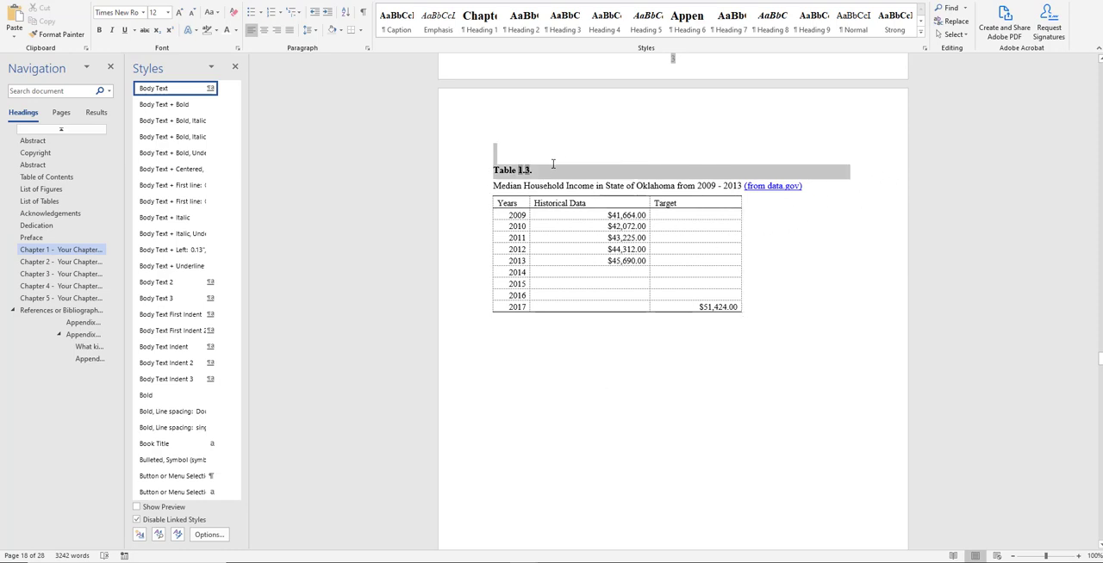
left_click(534, 169)
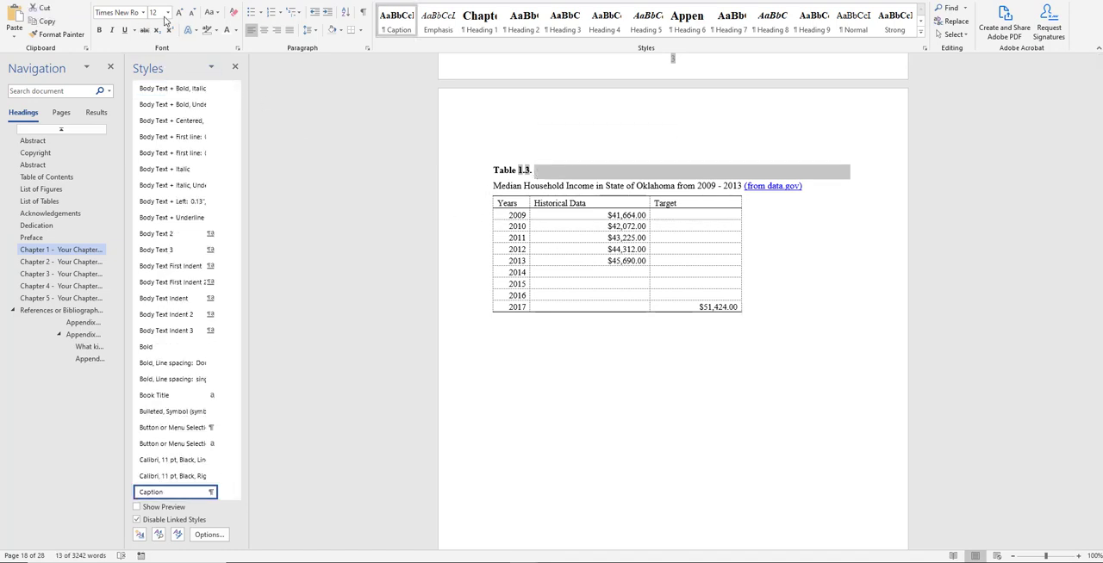
left_click(166, 12)
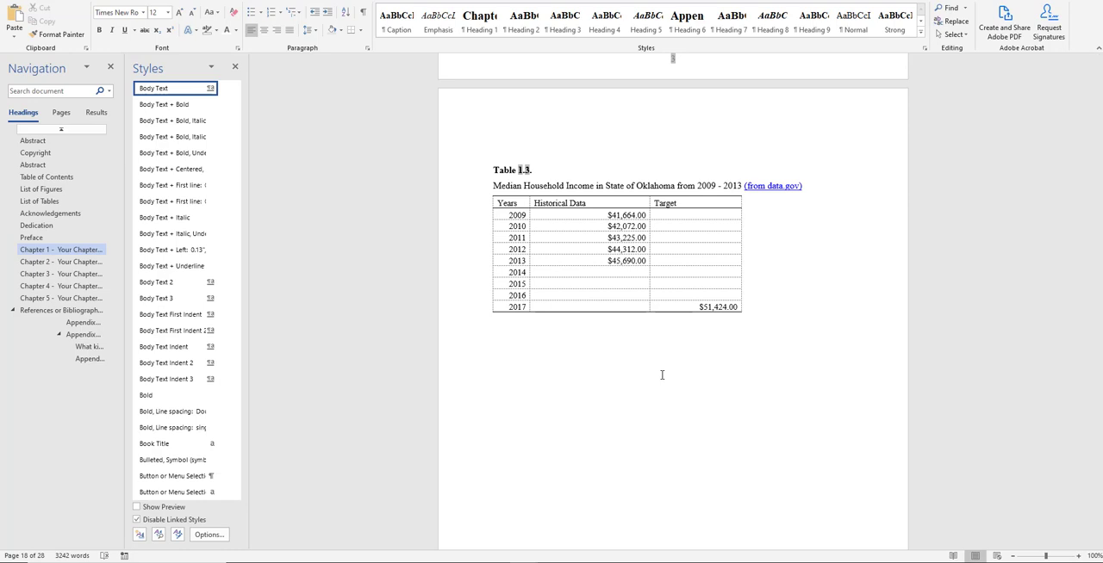
left_click(603, 381)
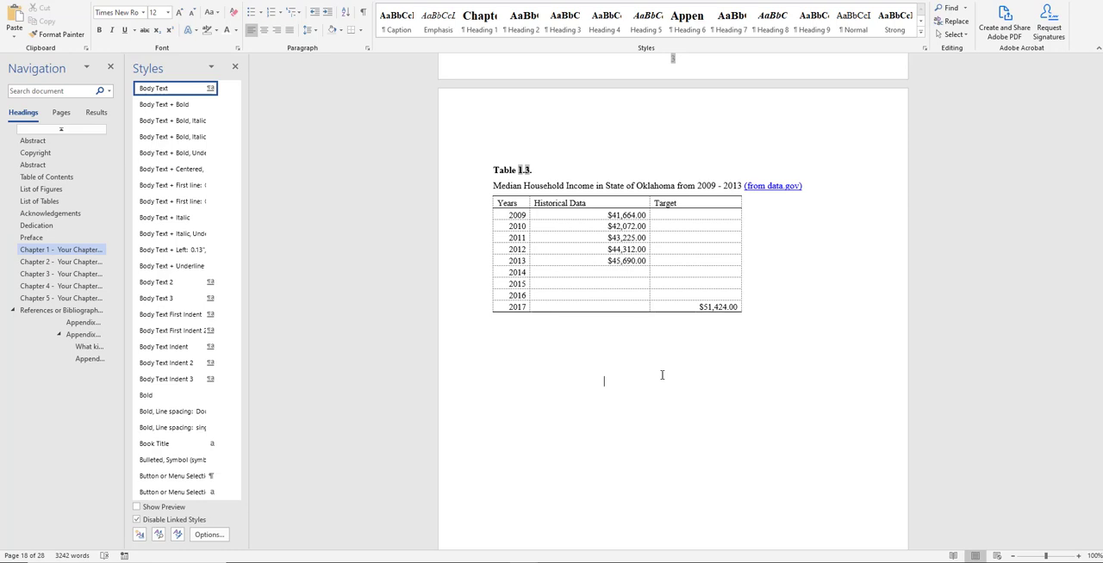